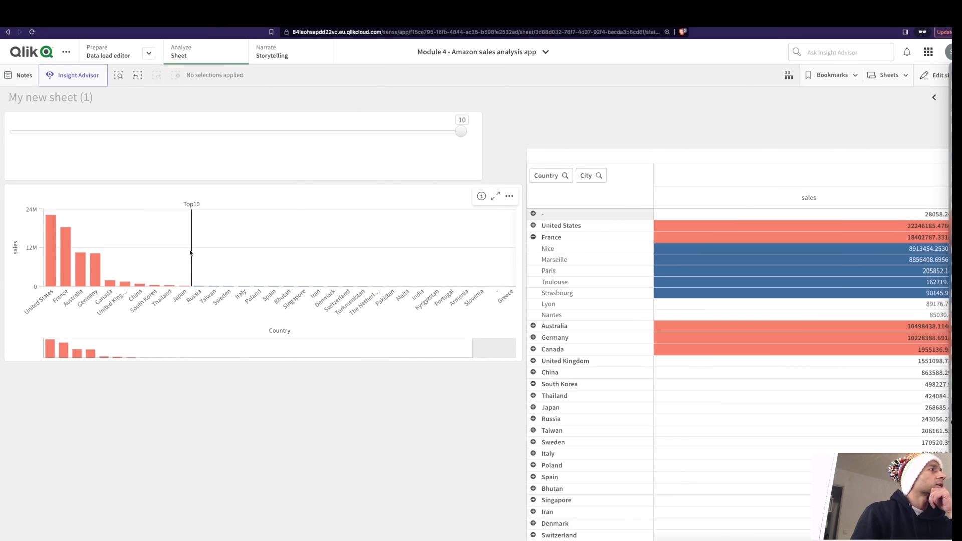
{"action": "mouse_move", "coordinate": [194, 256]}
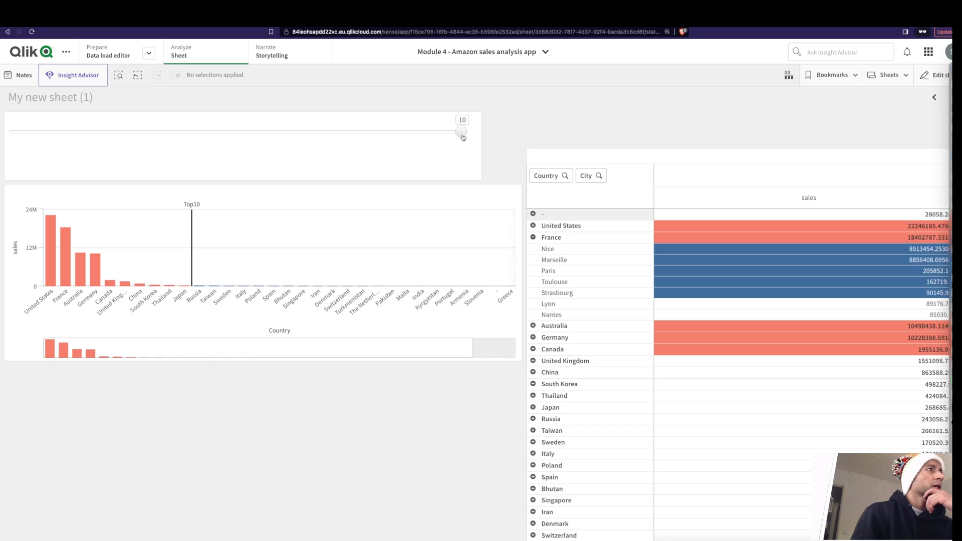
- Move the Top N slider to 5, then 2, then settle on 3
{"action": "left_click_drag", "start_coordinate": [461, 131], "coordinate": [238, 130]}
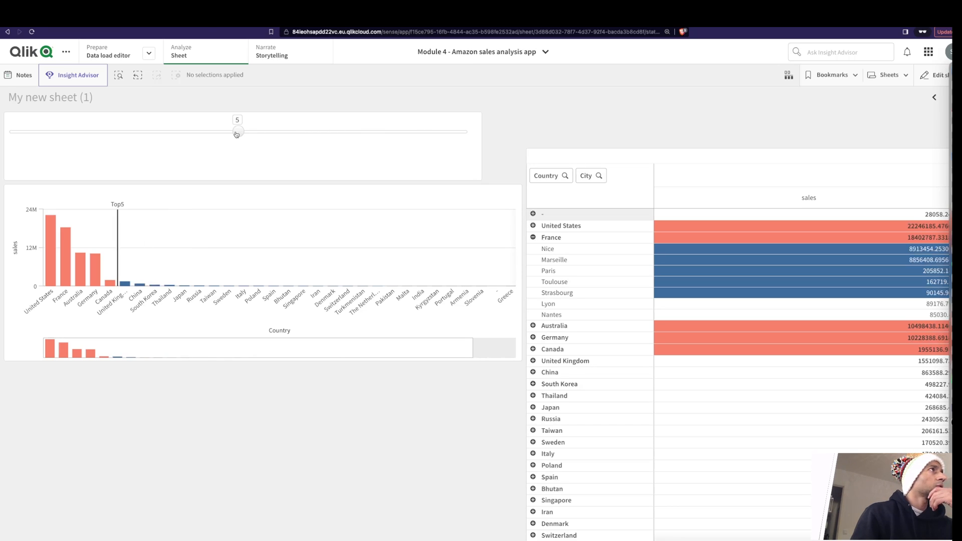
{"action": "left_click_drag", "start_coordinate": [238, 131], "coordinate": [105, 131]}
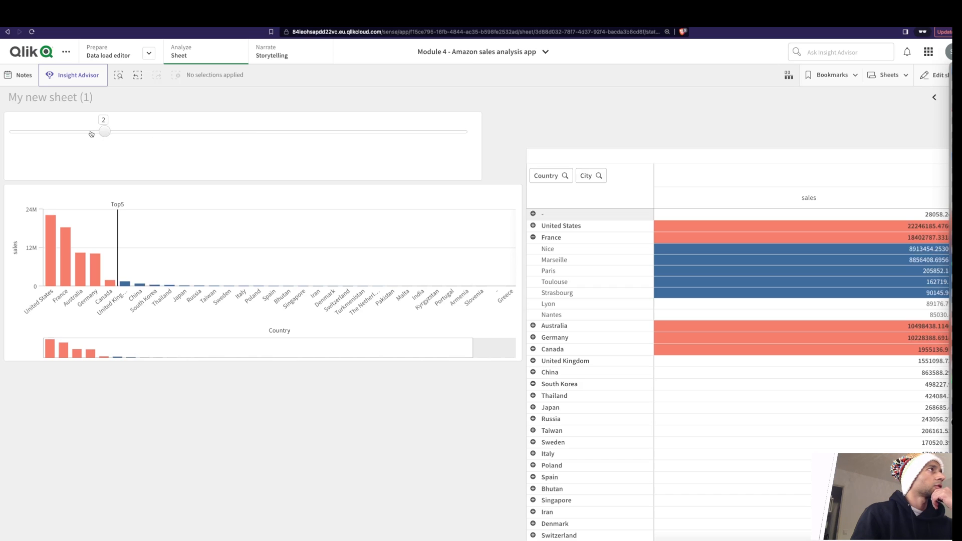
{"action": "left_click_drag", "start_coordinate": [104, 131], "coordinate": [149, 132]}
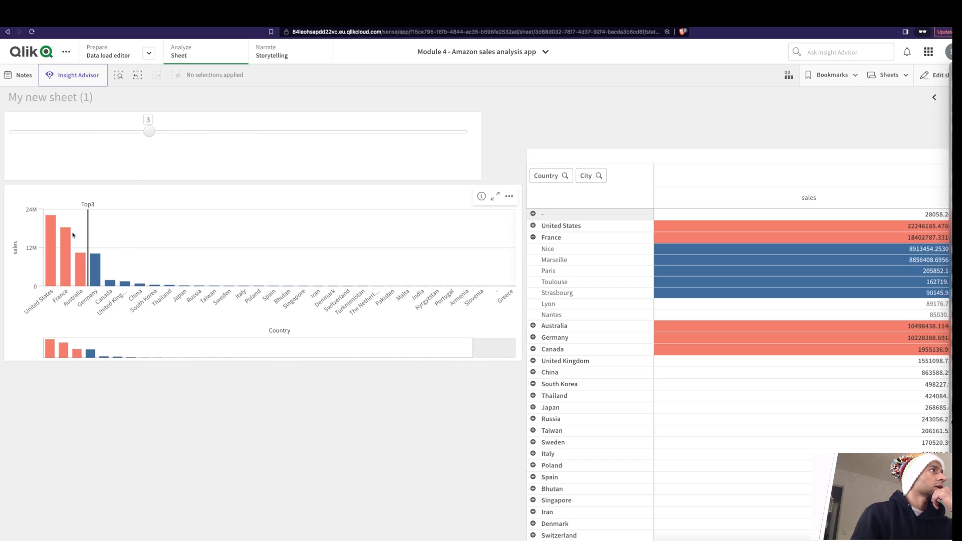
{"action": "mouse_move", "coordinate": [95, 252]}
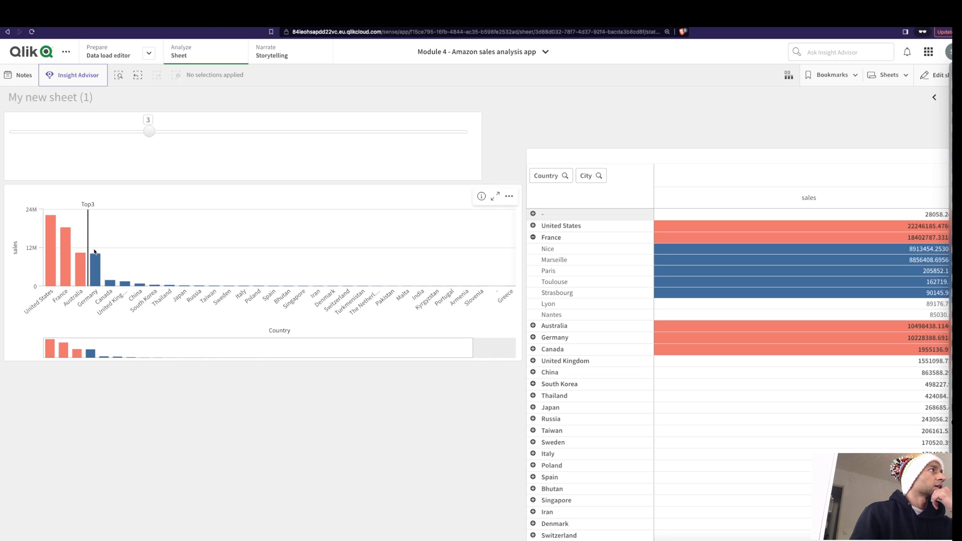
{"action": "mouse_move", "coordinate": [129, 287]}
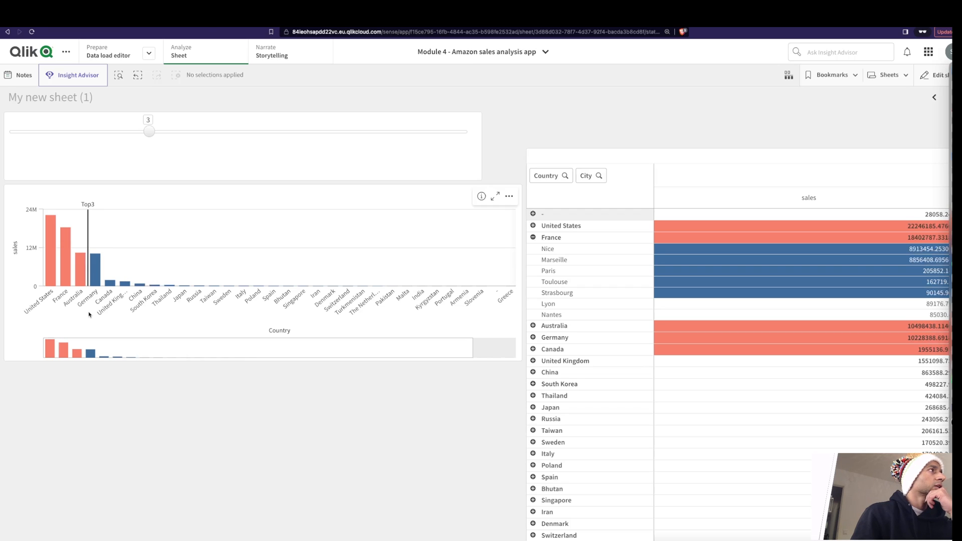
{"action": "mouse_move", "coordinate": [143, 269]}
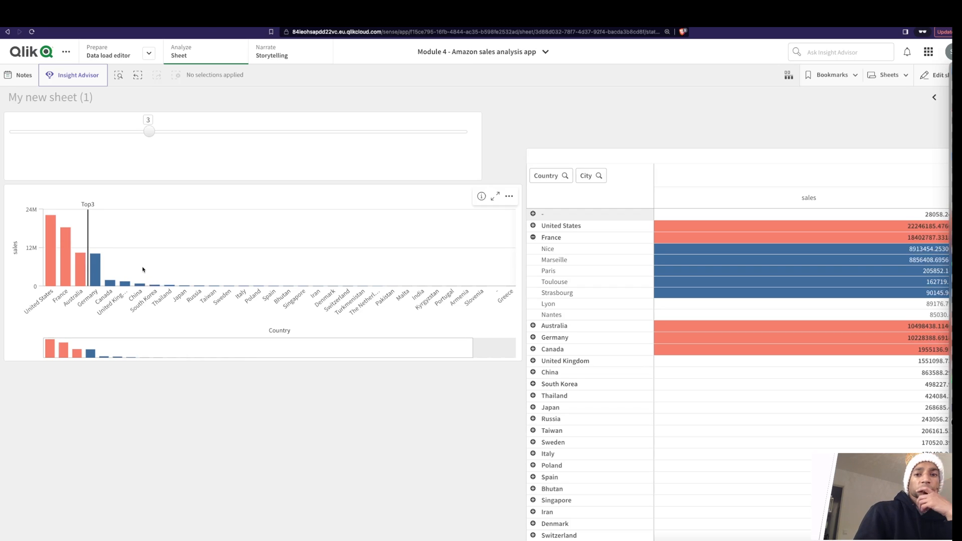
{"action": "mouse_move", "coordinate": [140, 269]}
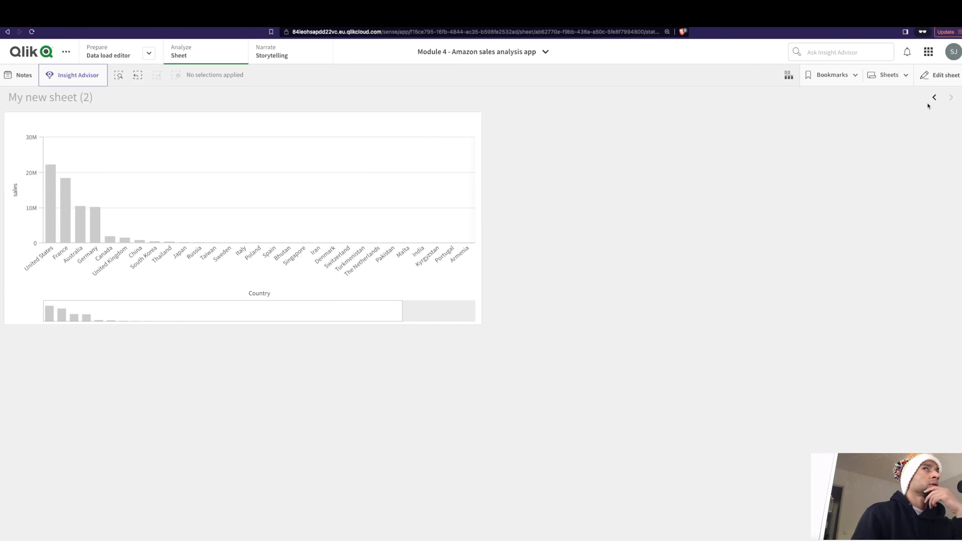
- Edit the sheet and add a new dimension reference line to the grey Country sales chart
{"action": "left_click", "coordinate": [943, 74]}
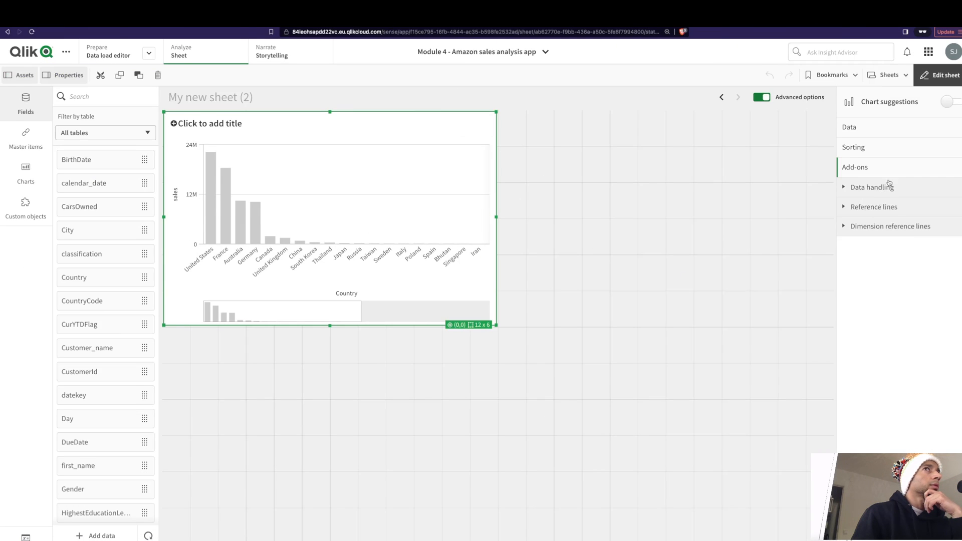
{"action": "left_click", "coordinate": [850, 127]}
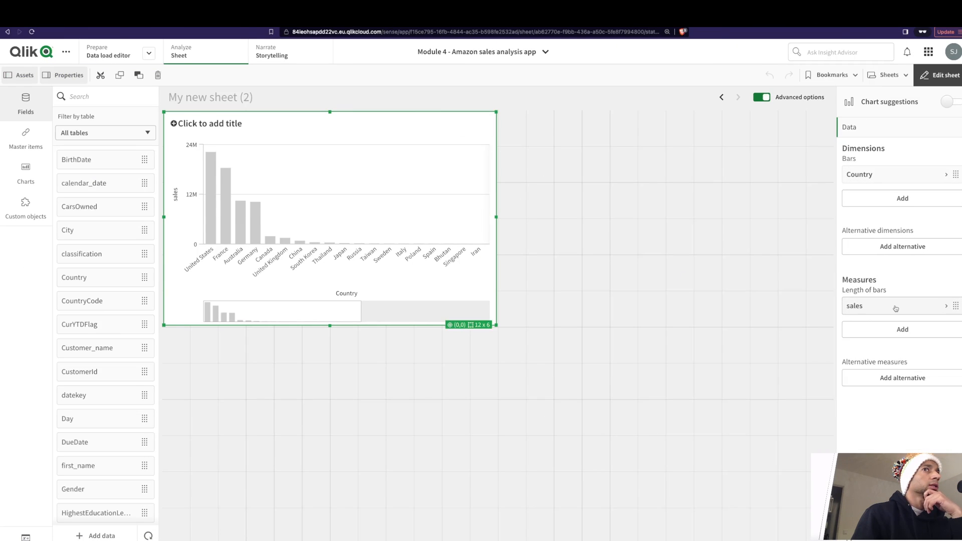
{"action": "mouse_move", "coordinate": [432, 267]}
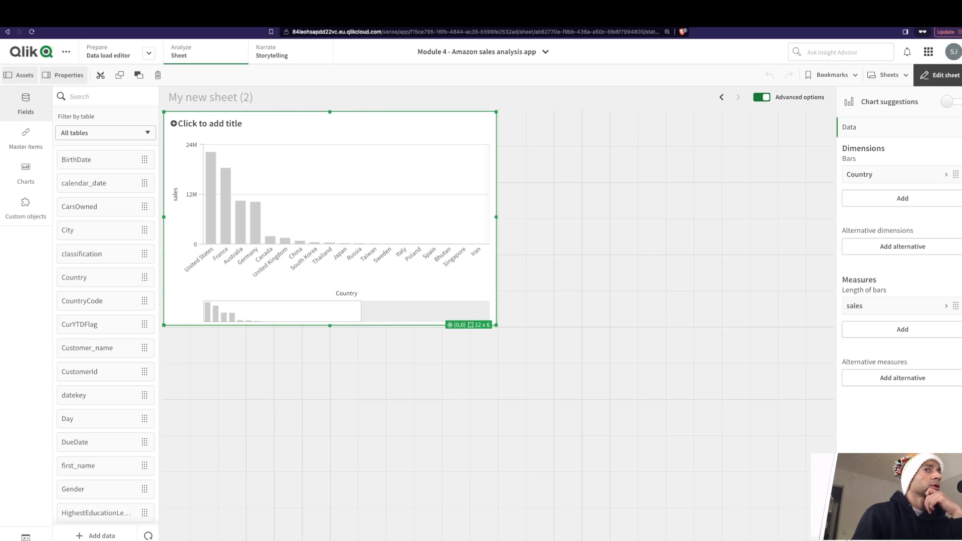
{"action": "left_click", "coordinate": [854, 167]}
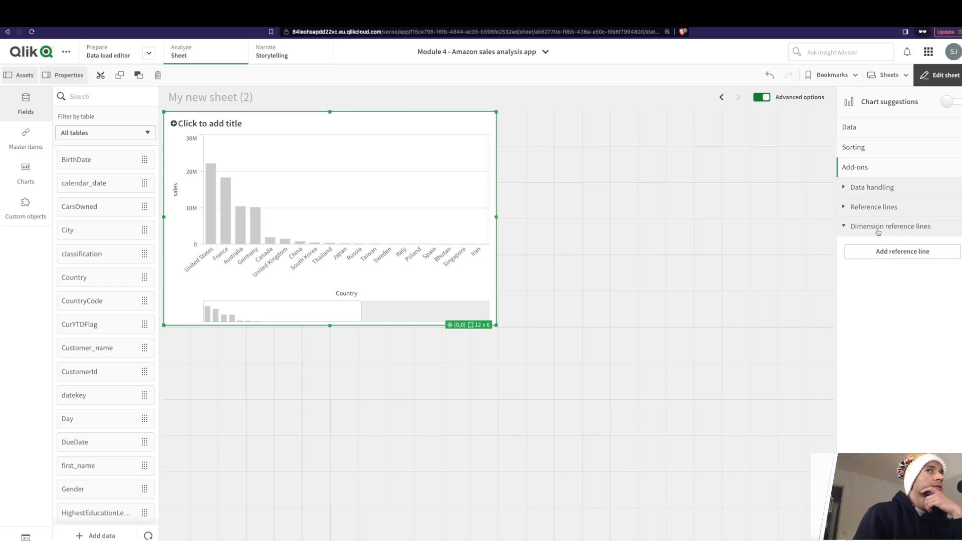
{"action": "left_click", "coordinate": [902, 251]}
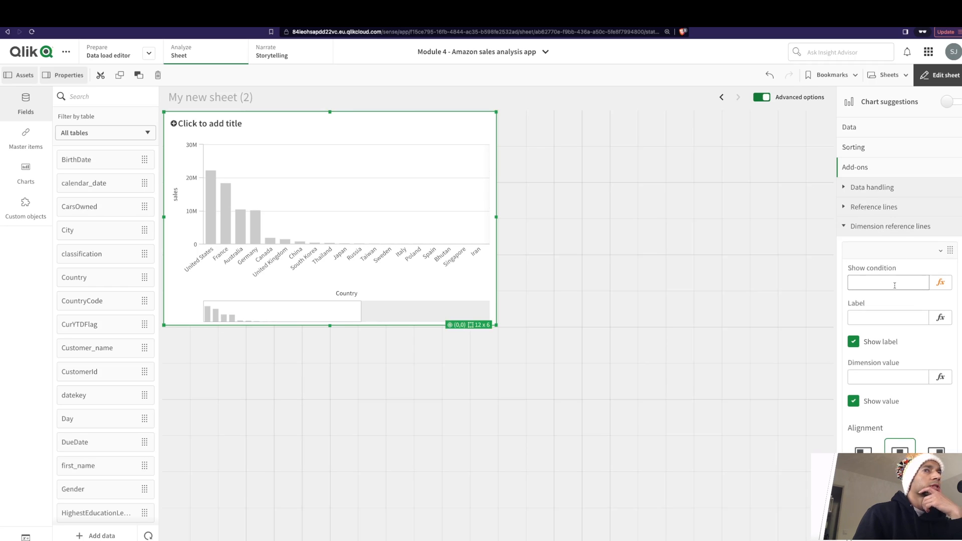
{"action": "mouse_move", "coordinate": [907, 344]}
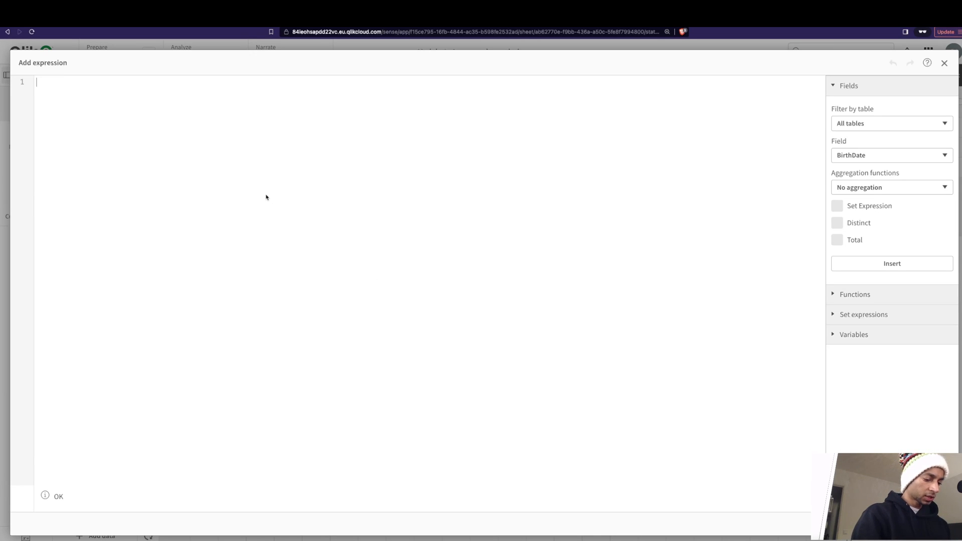
- Draft the expression as Only({< cou>} Country), inserting the Country field via autocomplete
{"action": "type", "text": "Coun"}
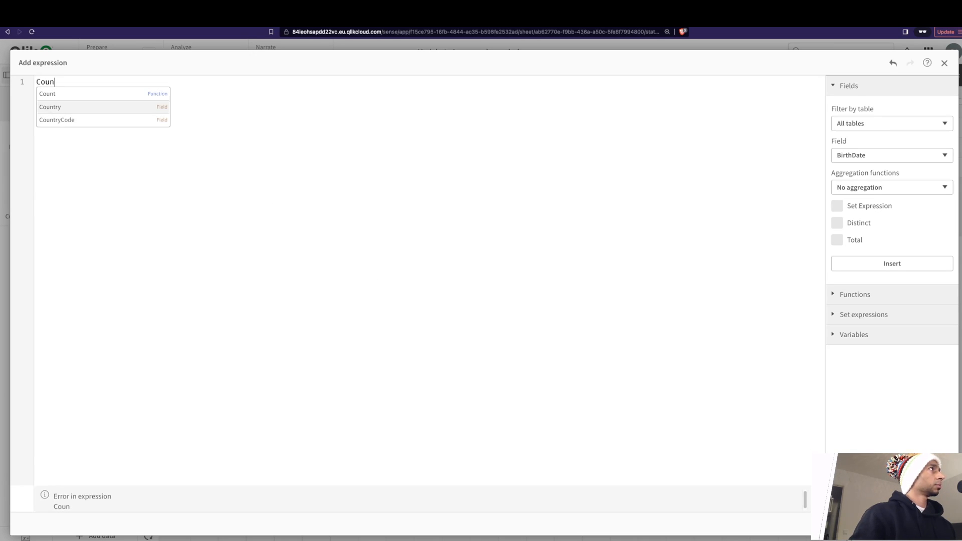
{"action": "left_click", "coordinate": [50, 107]}
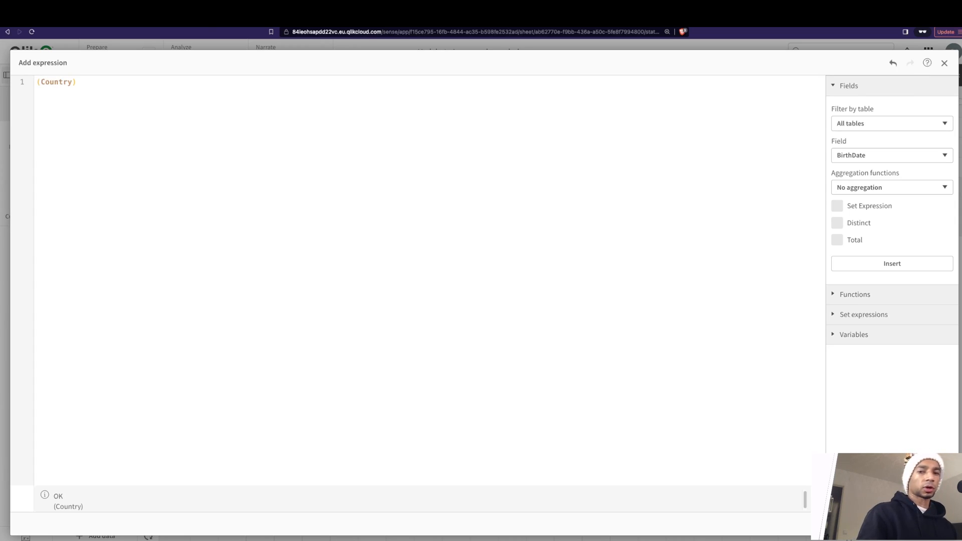
{"action": "type", "text": "Onl"}
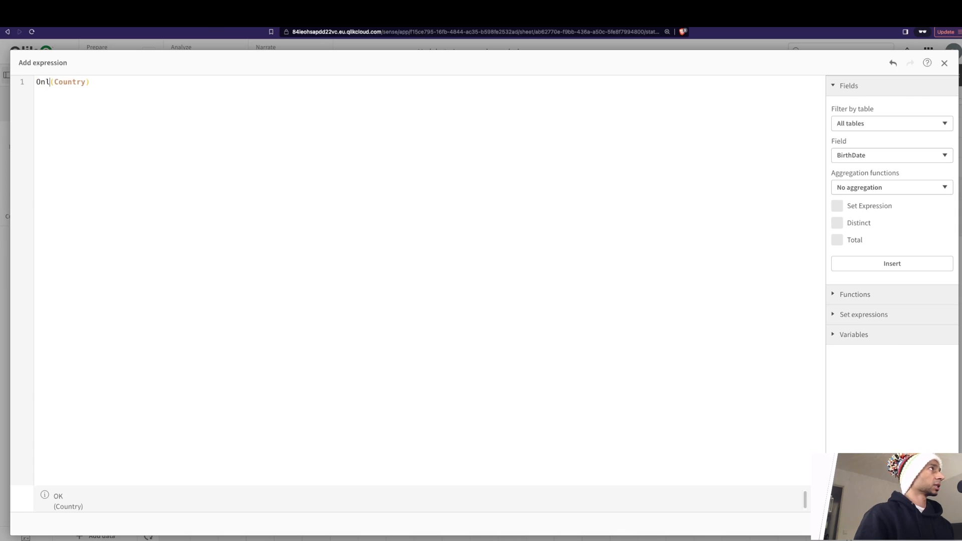
{"action": "type", "text": "y"}
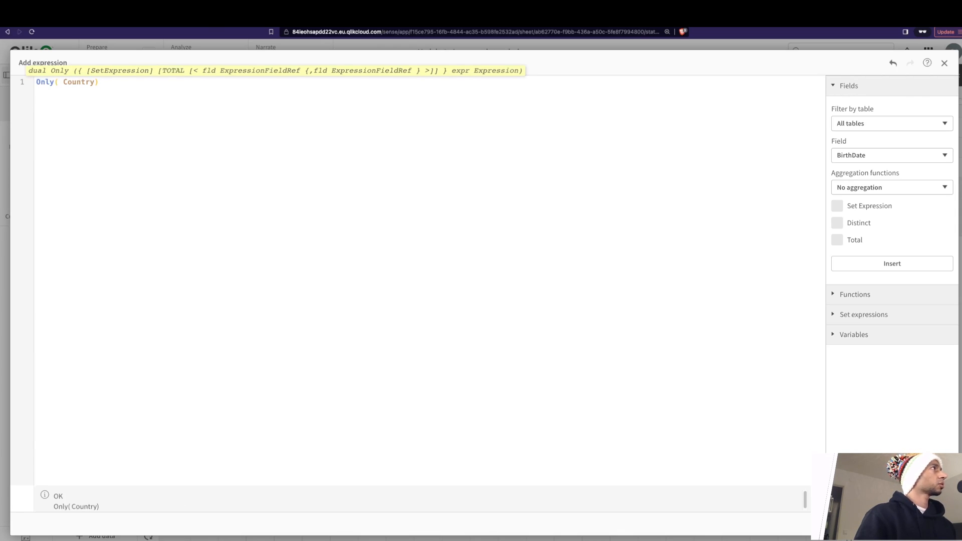
{"action": "type", "text": "{}"}
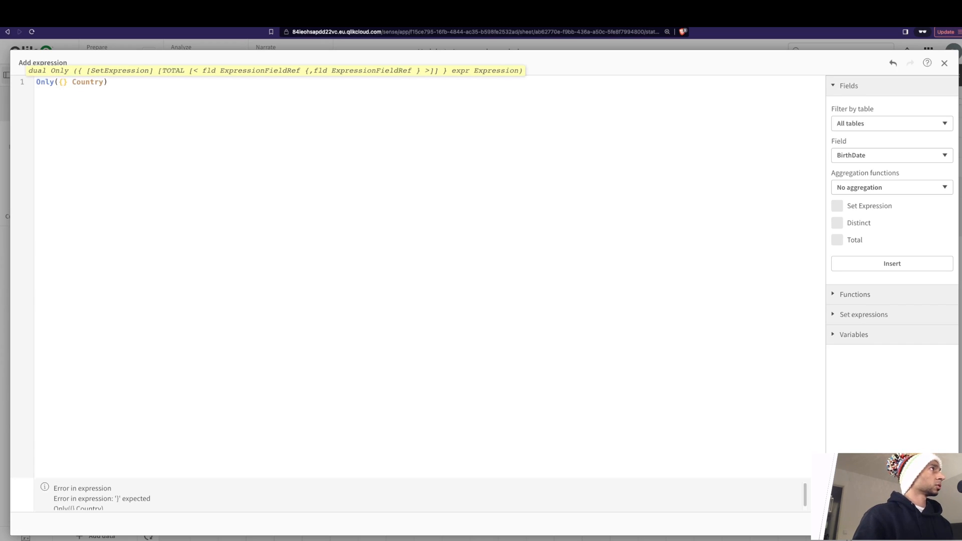
{"action": "type", "text": "{< cou>"}
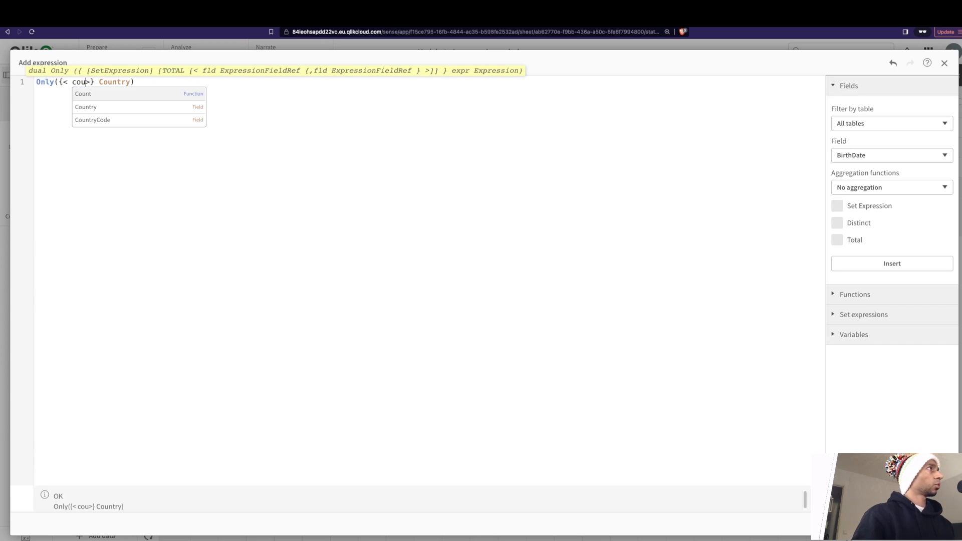
- Complete the set modifier as Country={"=Rank(sum(SalesAmount))=5"} so the line marks Canada
{"action": "left_click", "coordinate": [85, 107]}
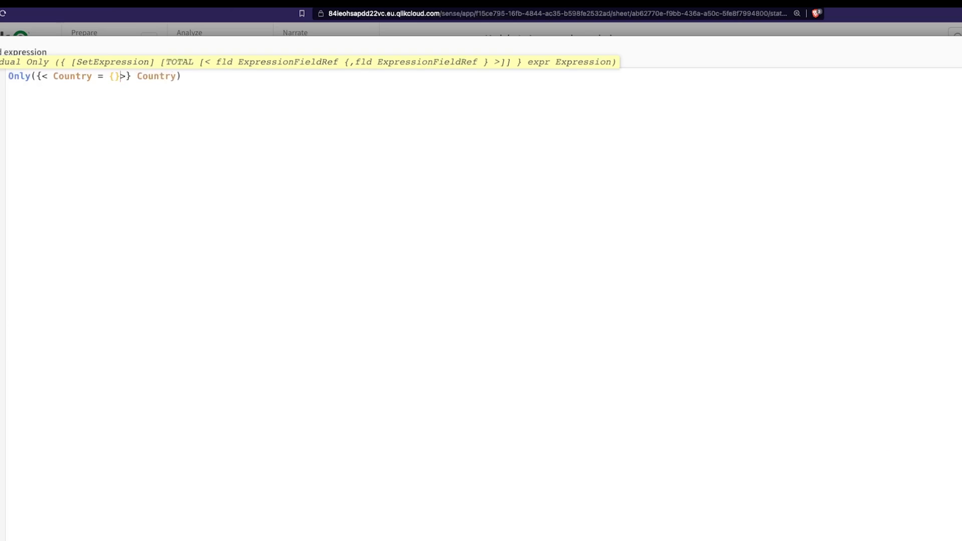
{"action": "type", "text": "\""}
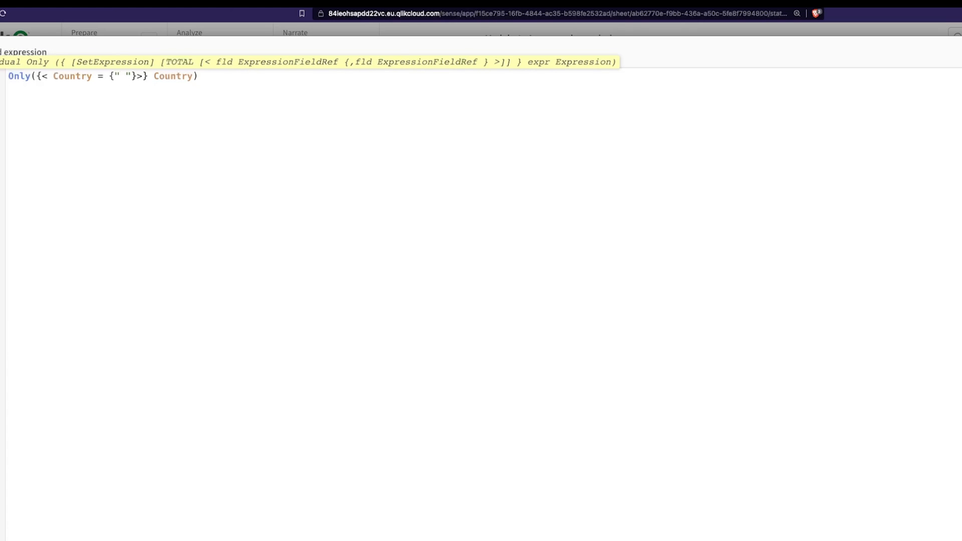
{"action": "type", "text": "=()"}
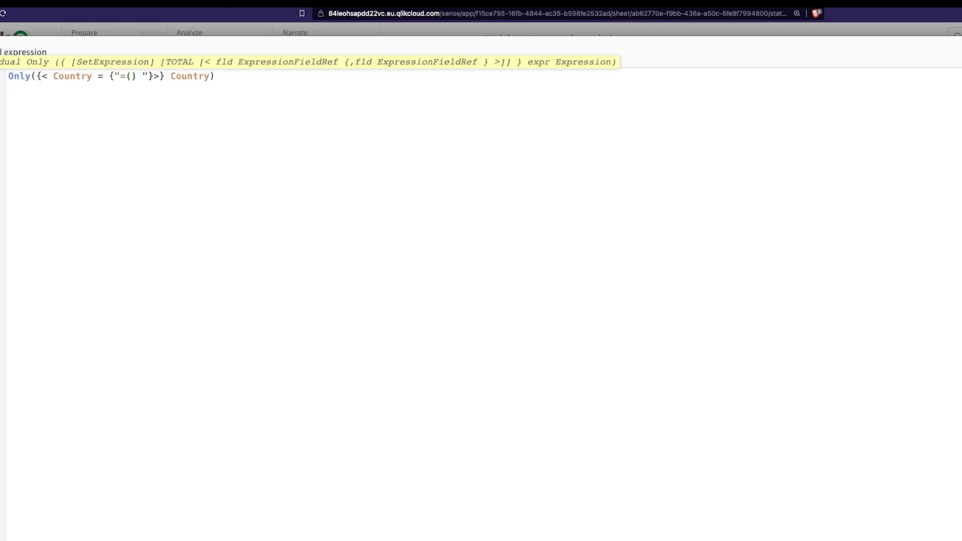
{"action": "type", "text": "sum(SalesAmount"}
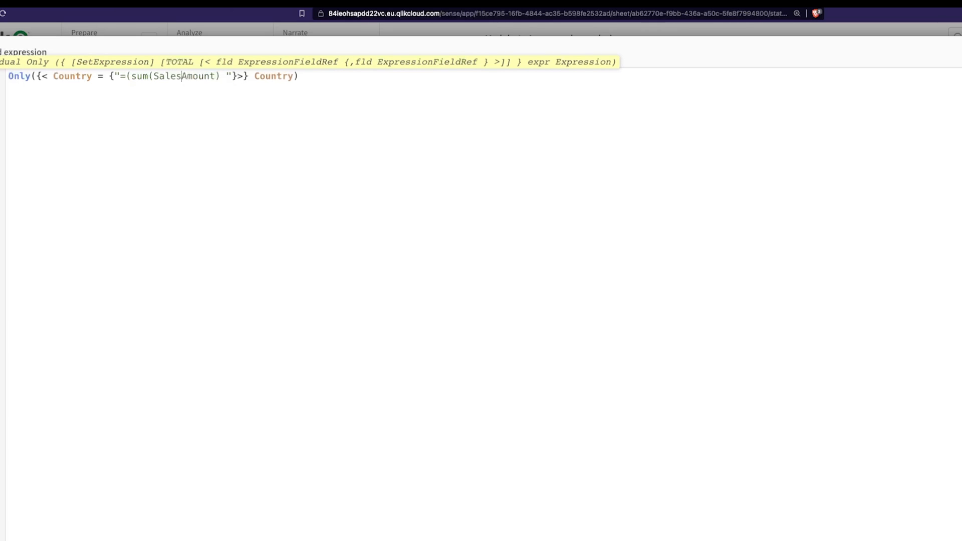
{"action": "type", "text": "Rank"}
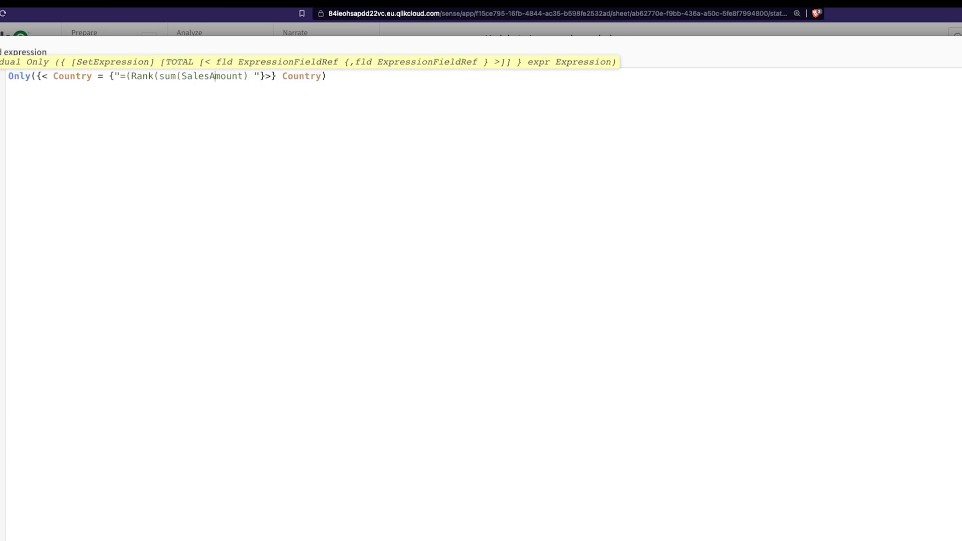
{"action": "type", "text": "))"}
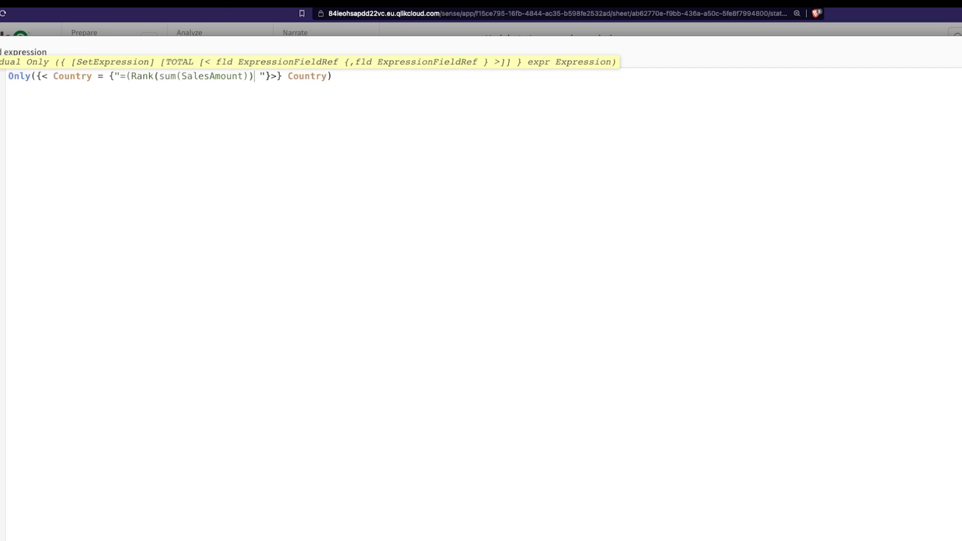
{"action": "type", "text": "="}
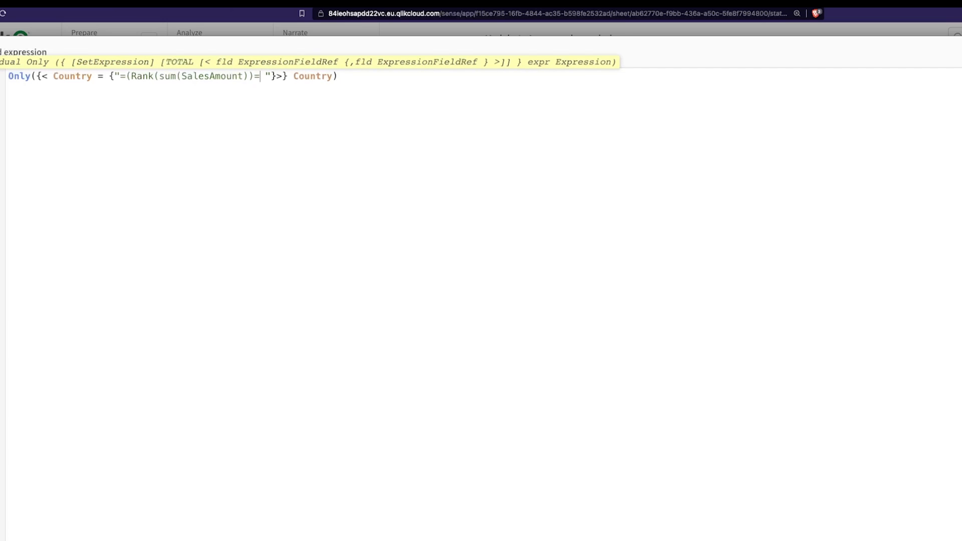
{"action": "type", "text": "5"}
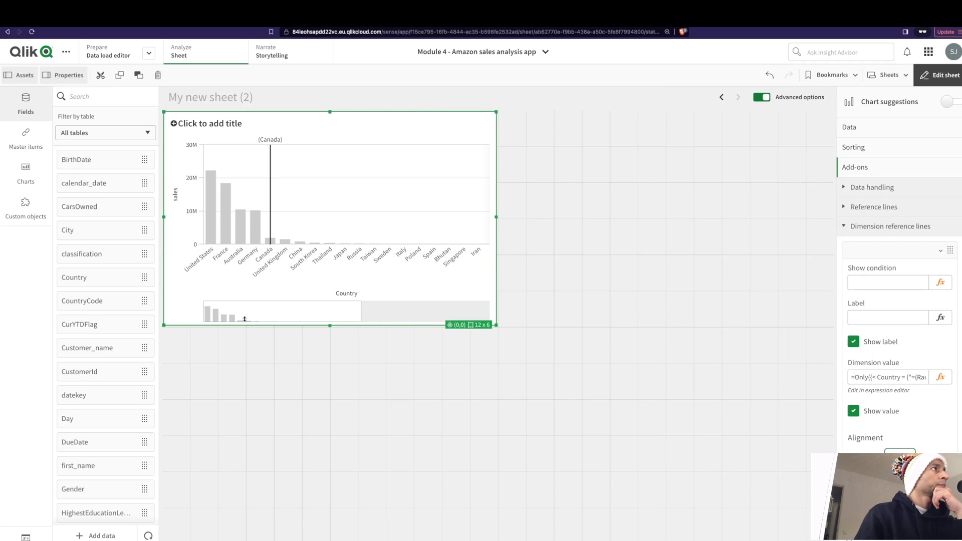
{"action": "mouse_move", "coordinate": [225, 216]}
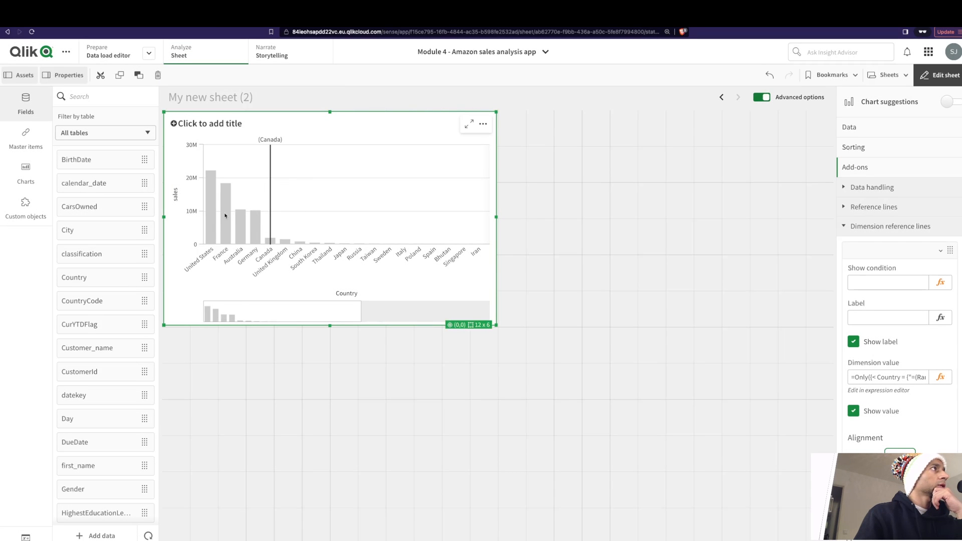
{"action": "mouse_move", "coordinate": [273, 247]}
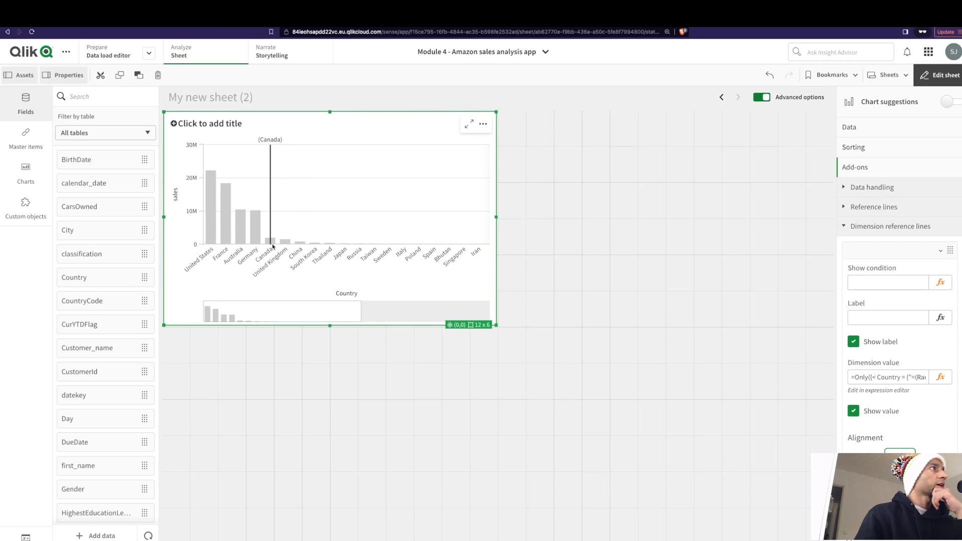
{"action": "mouse_move", "coordinate": [267, 191]}
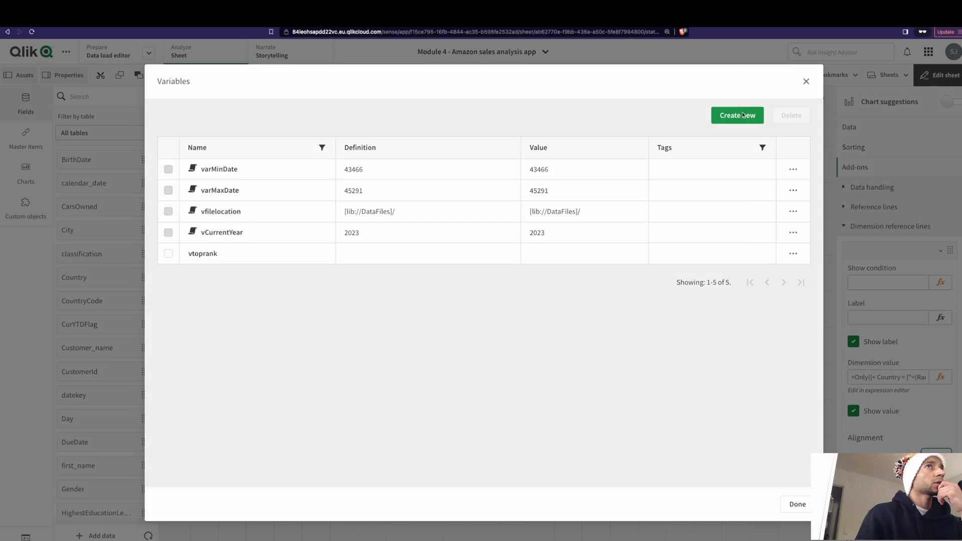
- Create a new variable named vRank in the Variables dialog
{"action": "left_click", "coordinate": [738, 115]}
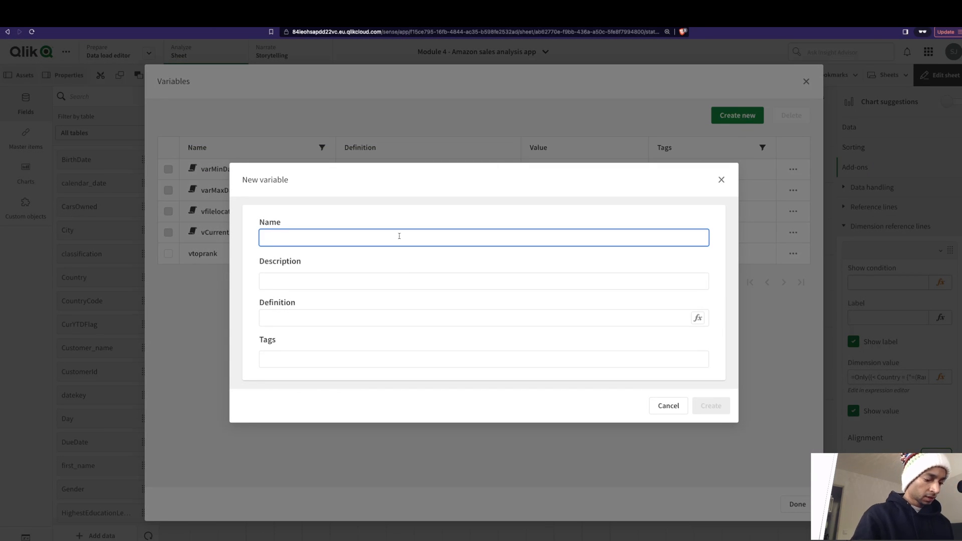
{"action": "type", "text": "vRank"}
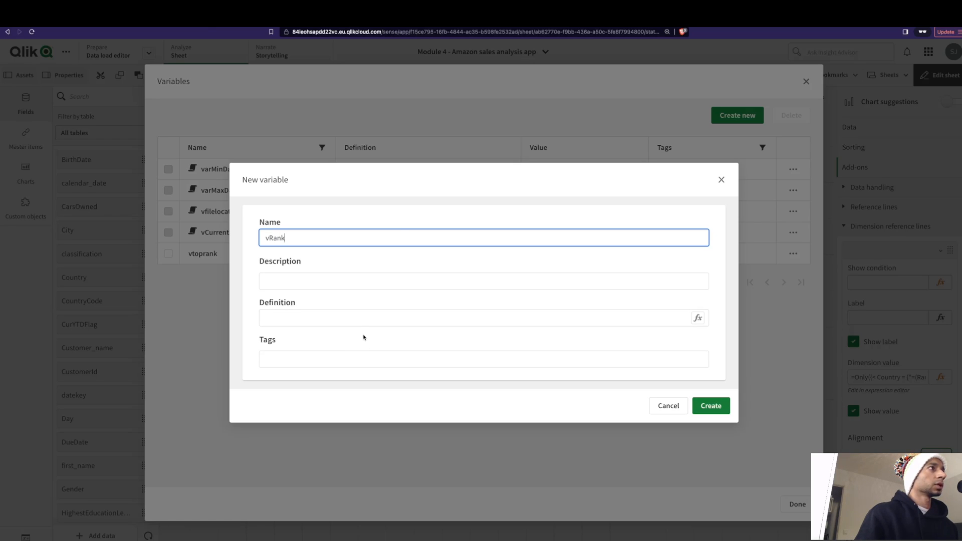
{"action": "left_click", "coordinate": [711, 406]}
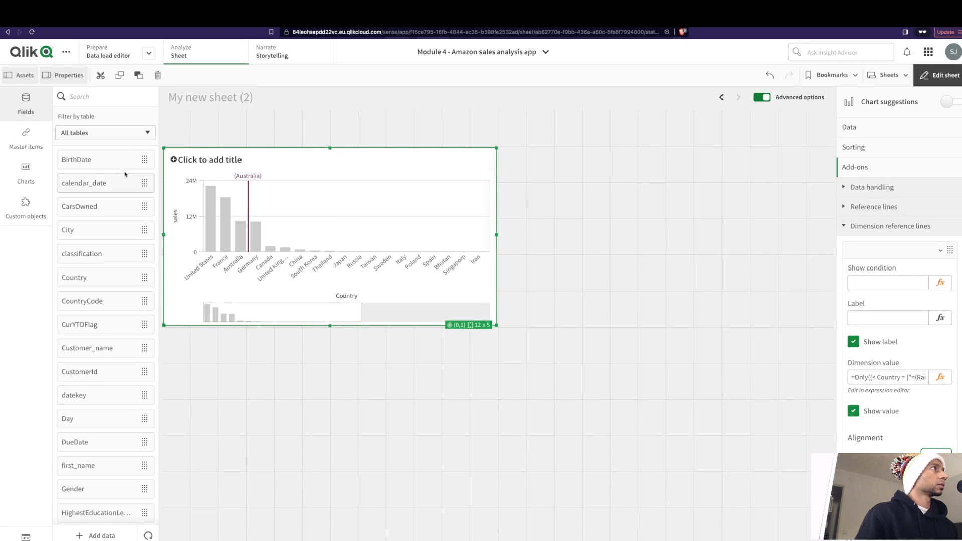
- Place a Variable input object above the chart, bound to vRank, shown as a slider, titles off
{"action": "left_click", "coordinate": [25, 208]}
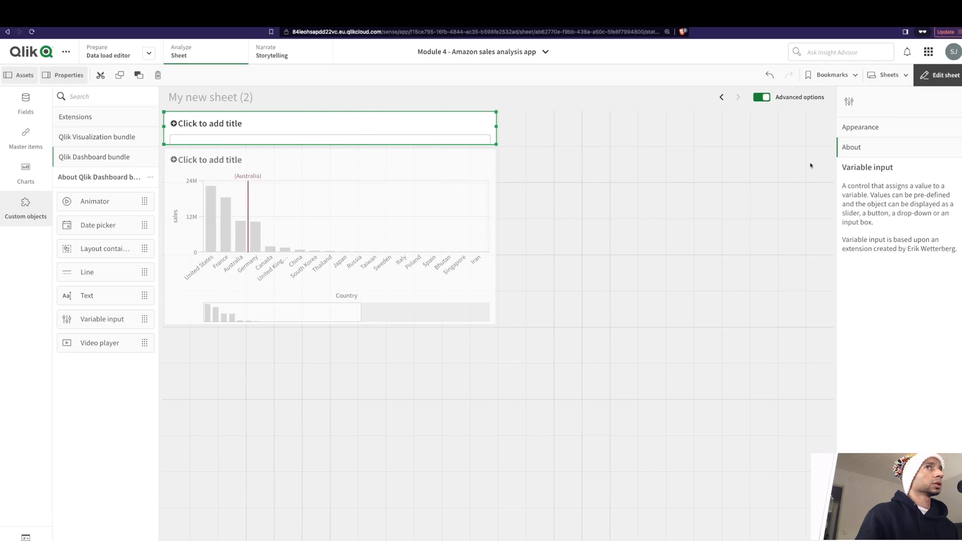
{"action": "left_click", "coordinate": [861, 127]}
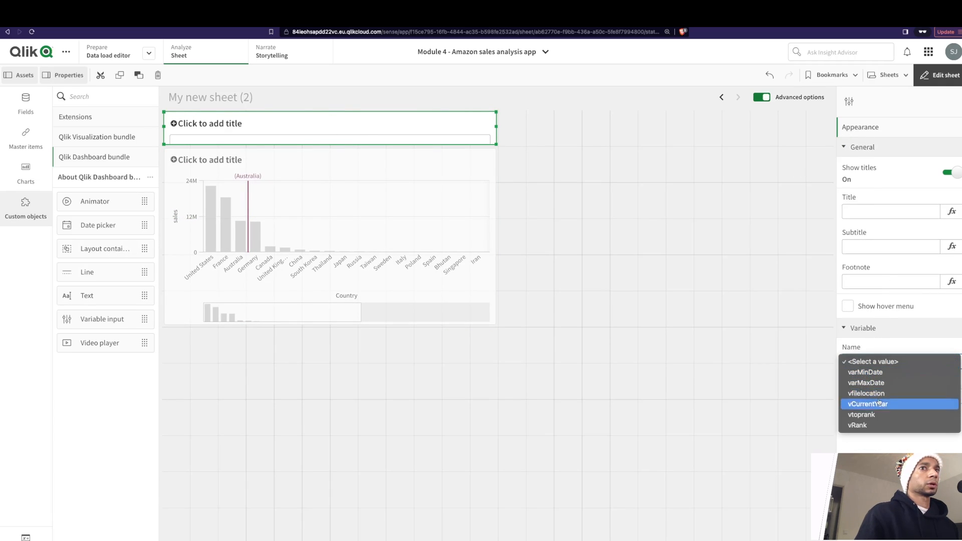
{"action": "left_click", "coordinate": [856, 425]}
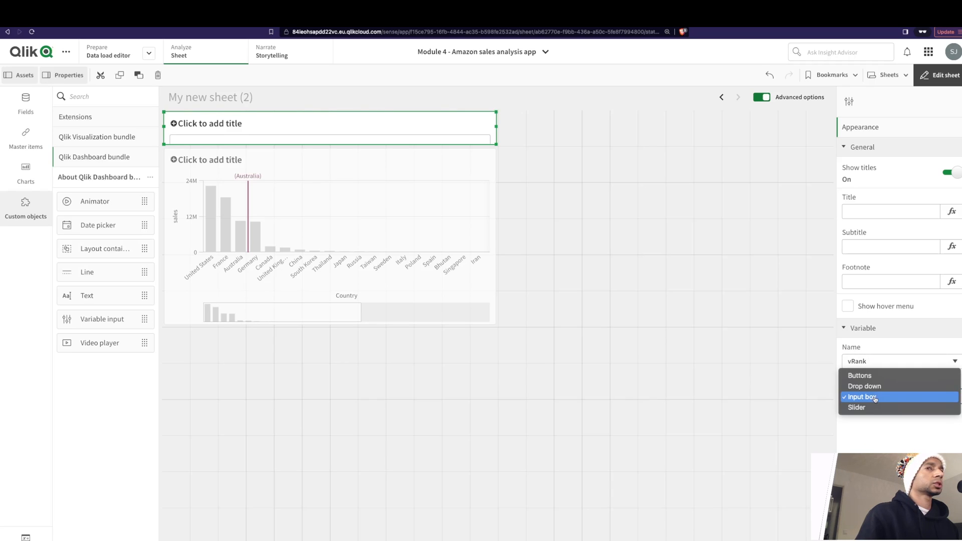
{"action": "mouse_move", "coordinate": [352, 127]}
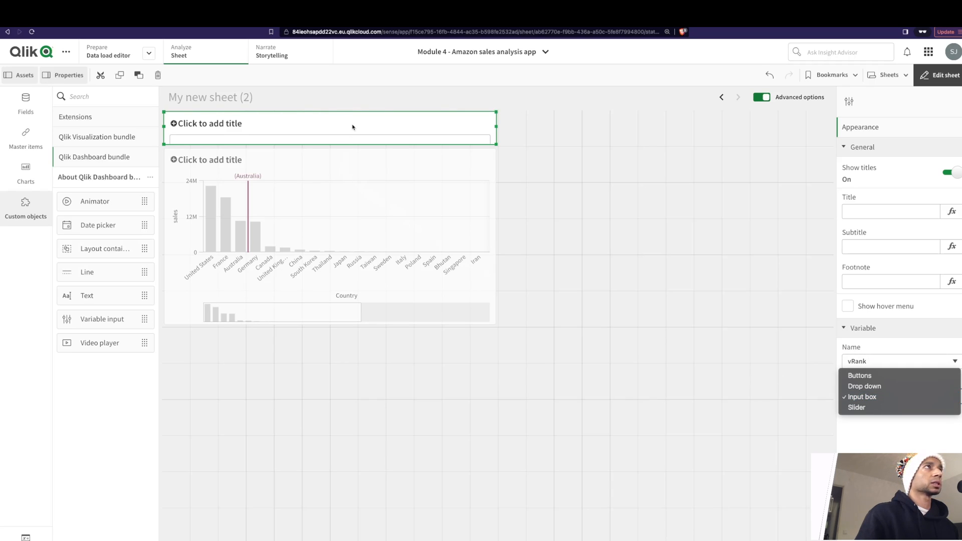
{"action": "mouse_move", "coordinate": [856, 407]}
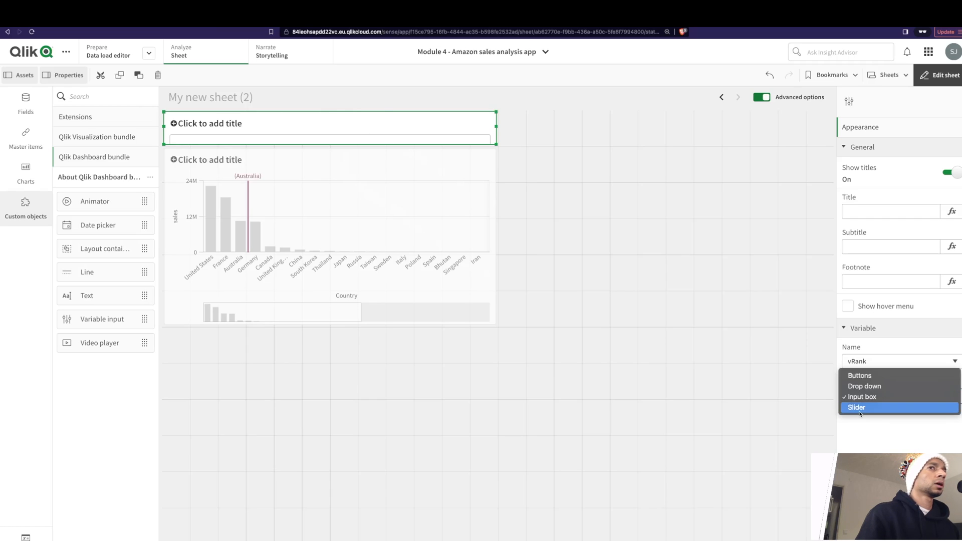
{"action": "left_click", "coordinate": [857, 407]}
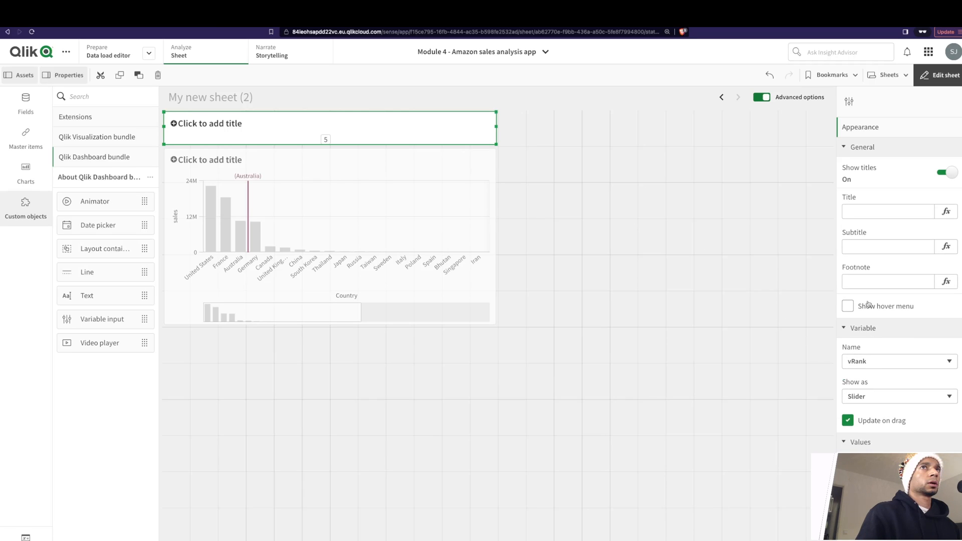
{"action": "left_click", "coordinate": [947, 173]}
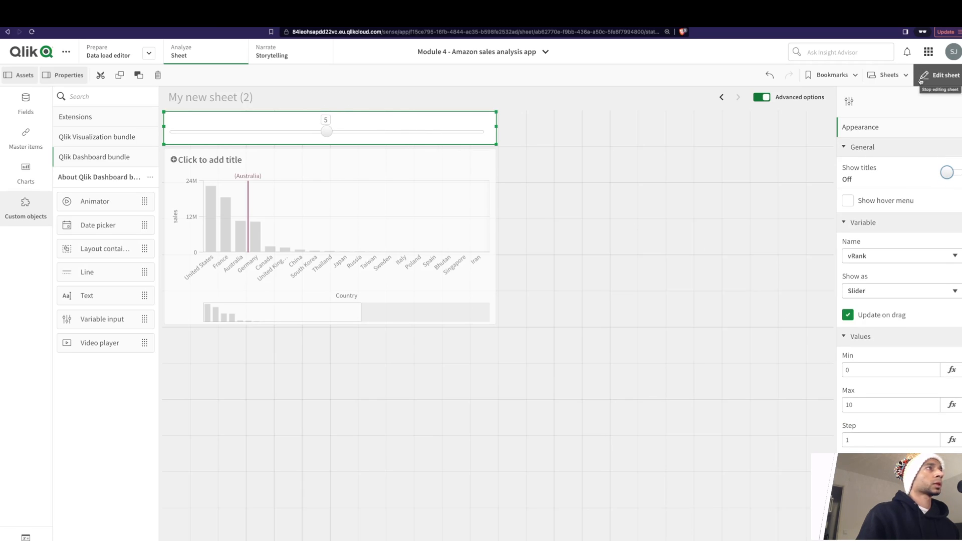
- Preview the sheet, move the vRank slider to 2 then 4, and return to editing
{"action": "left_click", "coordinate": [939, 74]}
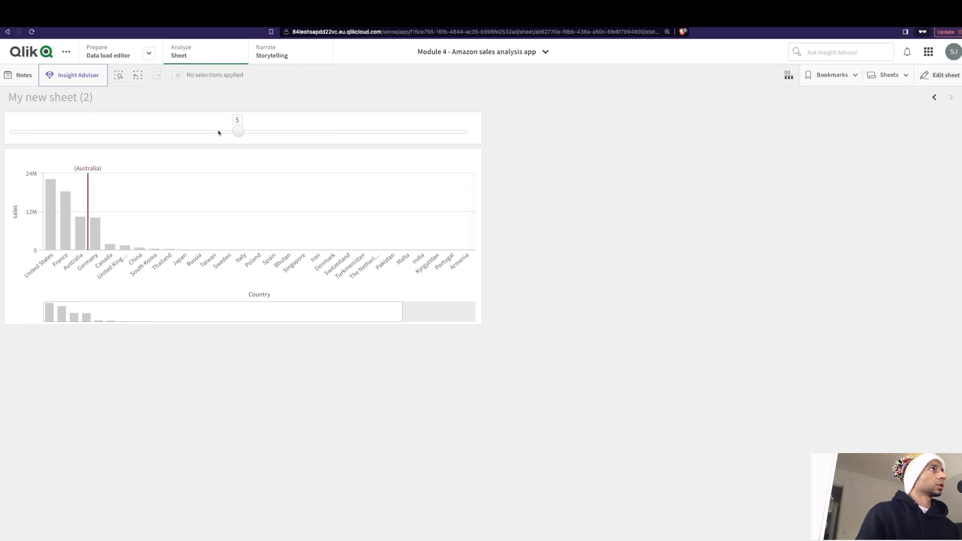
{"action": "left_click_drag", "start_coordinate": [238, 131], "coordinate": [105, 131]}
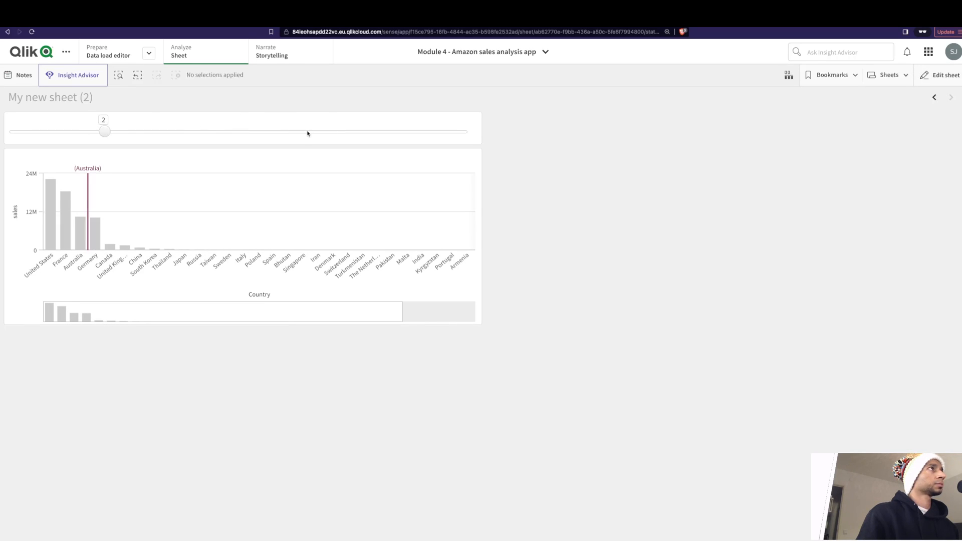
{"action": "left_click_drag", "start_coordinate": [104, 131], "coordinate": [194, 131]}
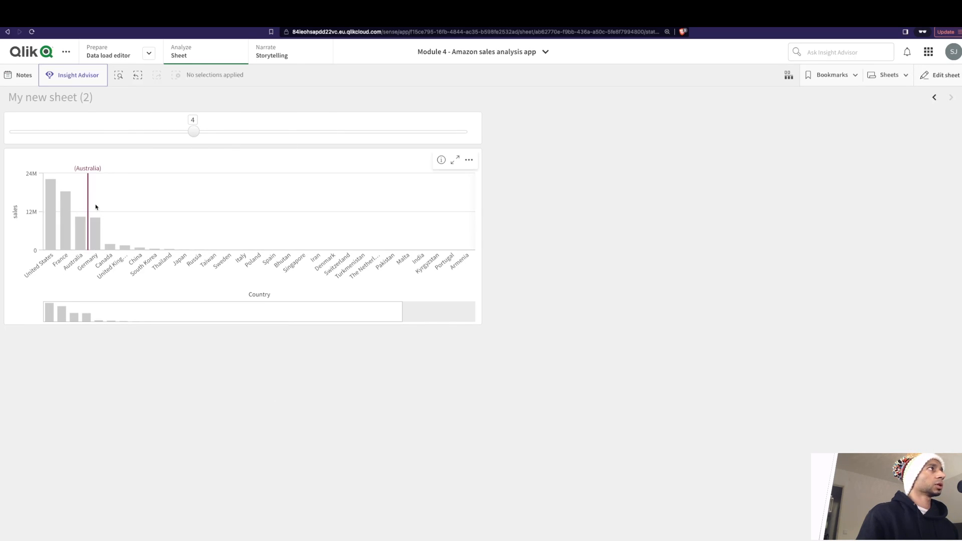
{"action": "left_click", "coordinate": [943, 74]}
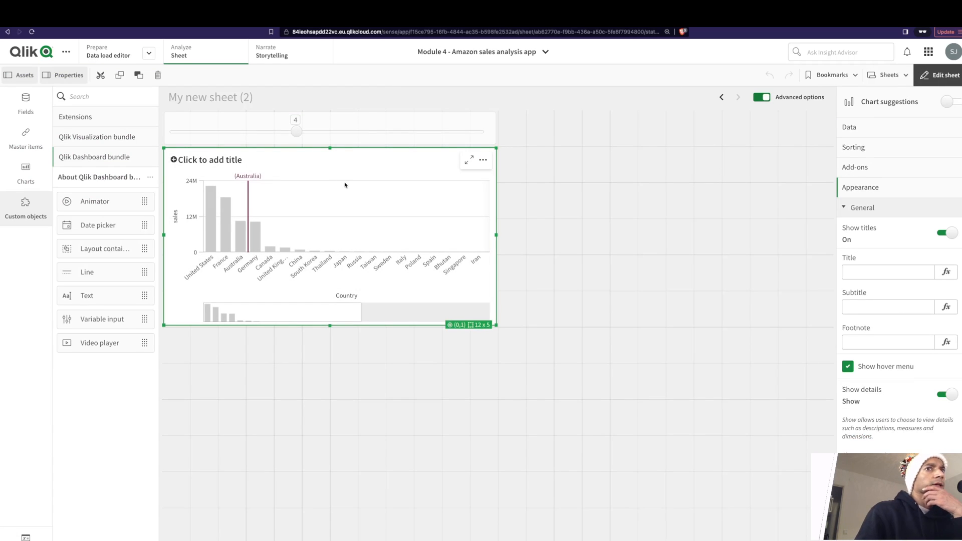
{"action": "mouse_move", "coordinate": [489, 247]}
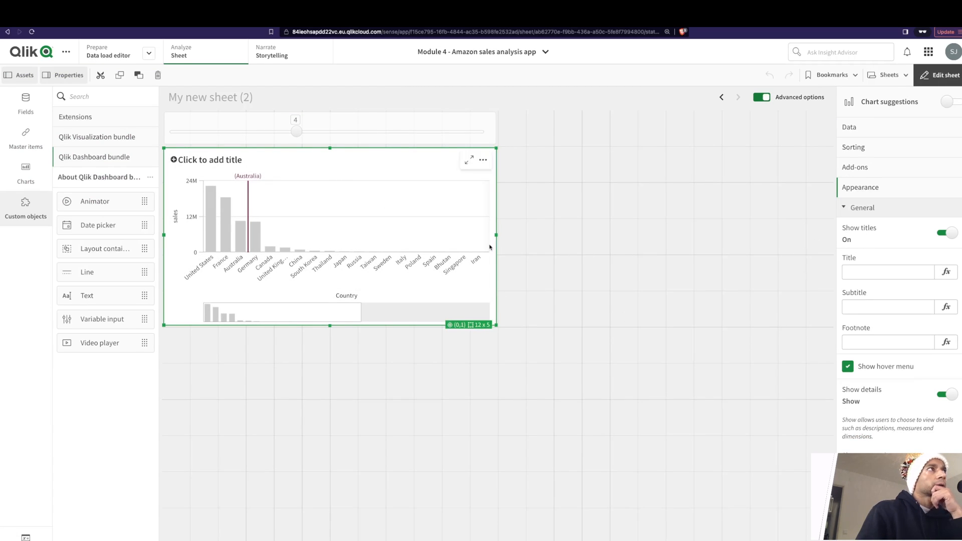
- Change the reference line's rank condition to $(vRank) so it marks Germany
{"action": "left_click", "coordinate": [855, 167]}
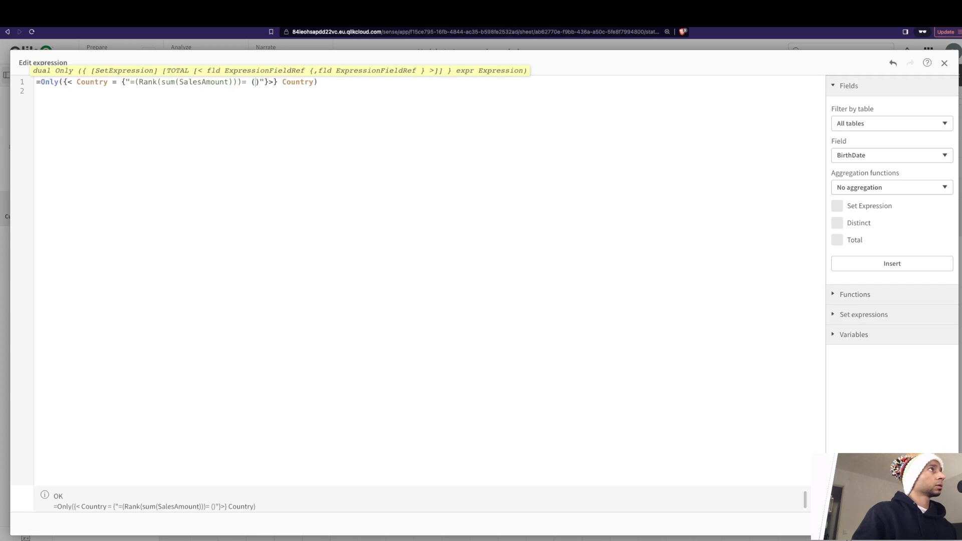
{"action": "type", "text": "$"}
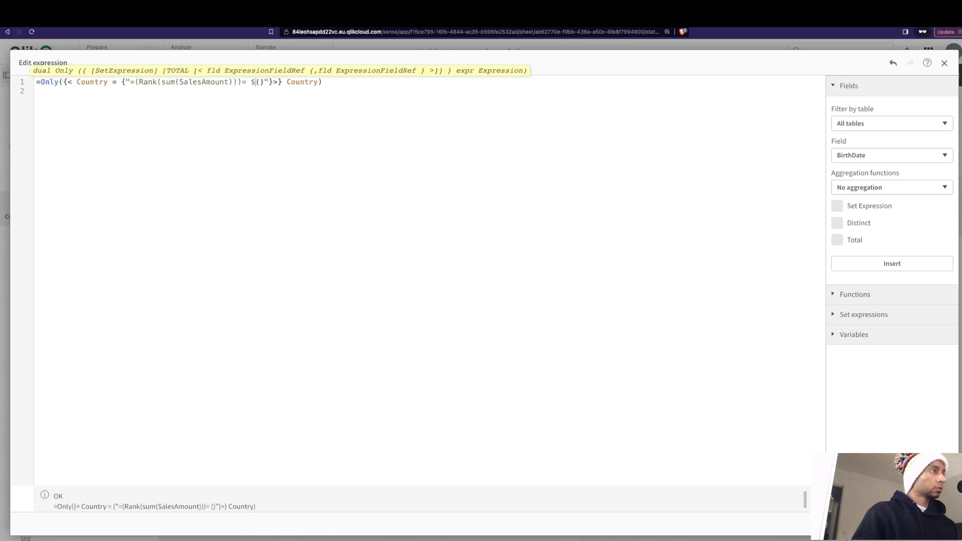
{"action": "type", "text": "R"}
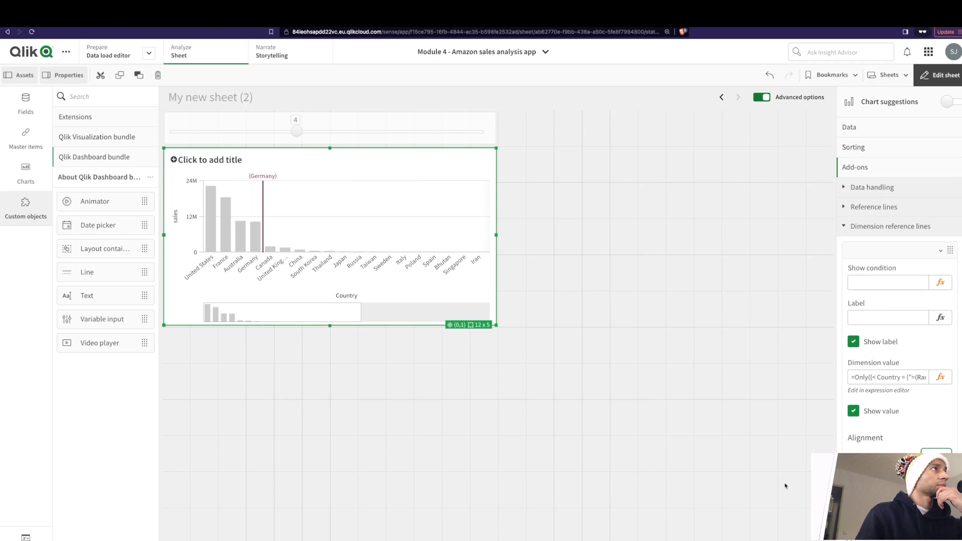
{"action": "mouse_move", "coordinate": [268, 183]}
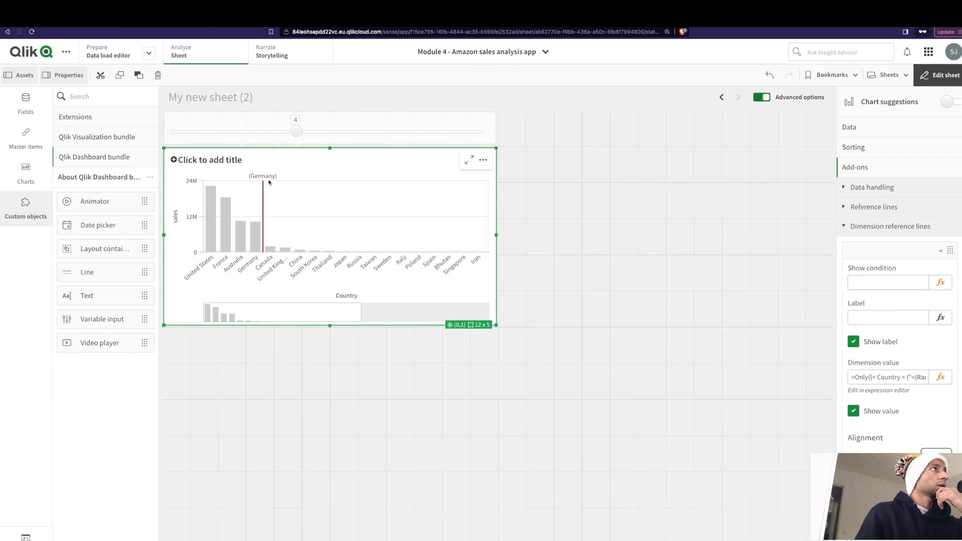
{"action": "mouse_move", "coordinate": [247, 243]}
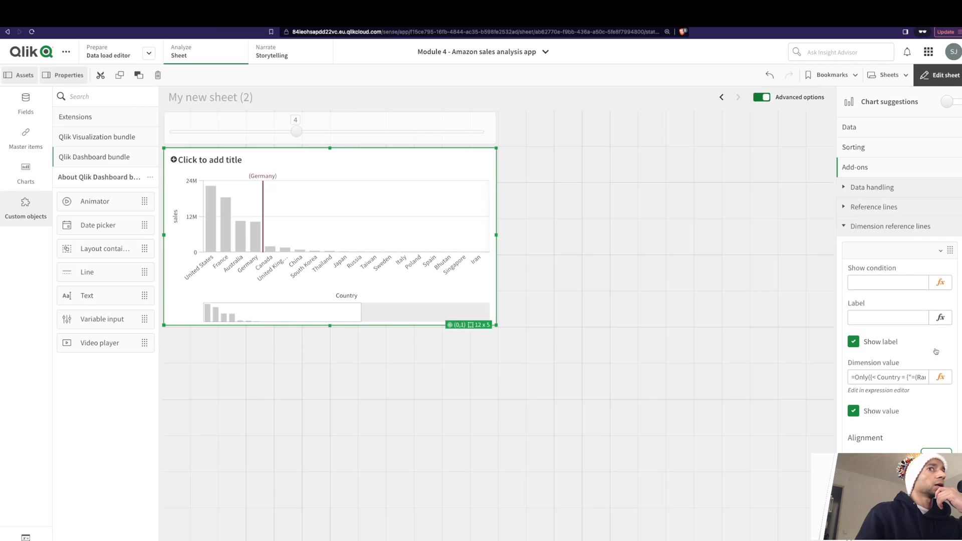
- Label the reference line with the formula ='Top '&$(vRank)
{"action": "left_click", "coordinate": [887, 317]}
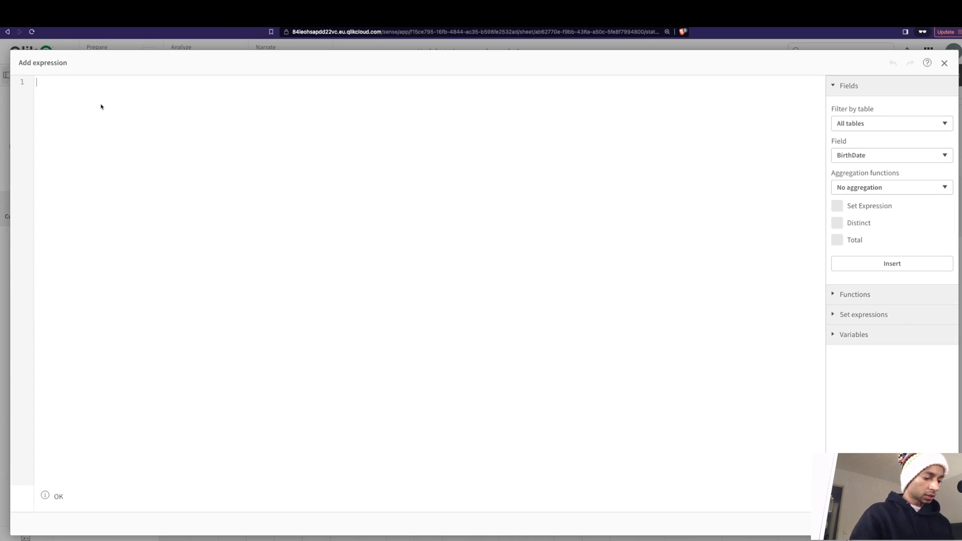
{"action": "type", "text": "'Top '&()"}
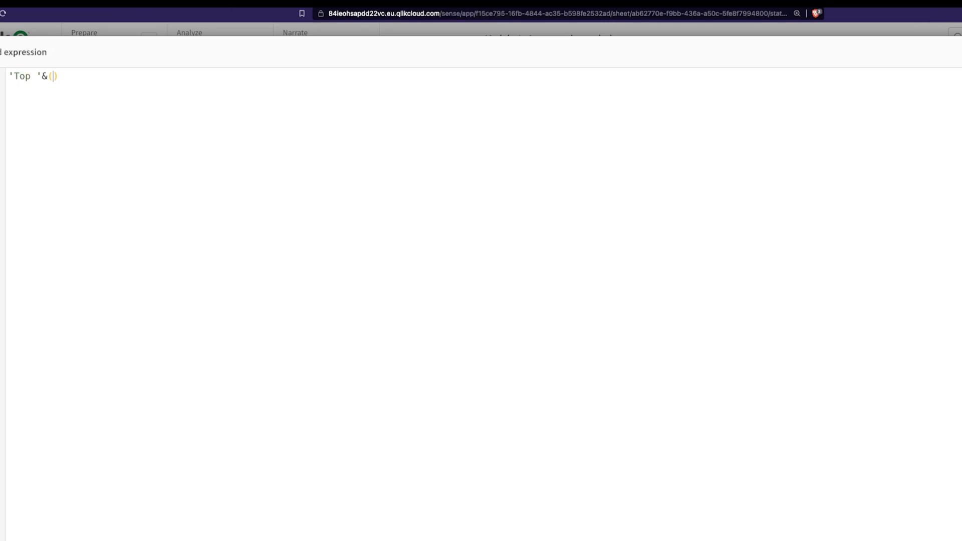
{"action": "type", "text": "$"}
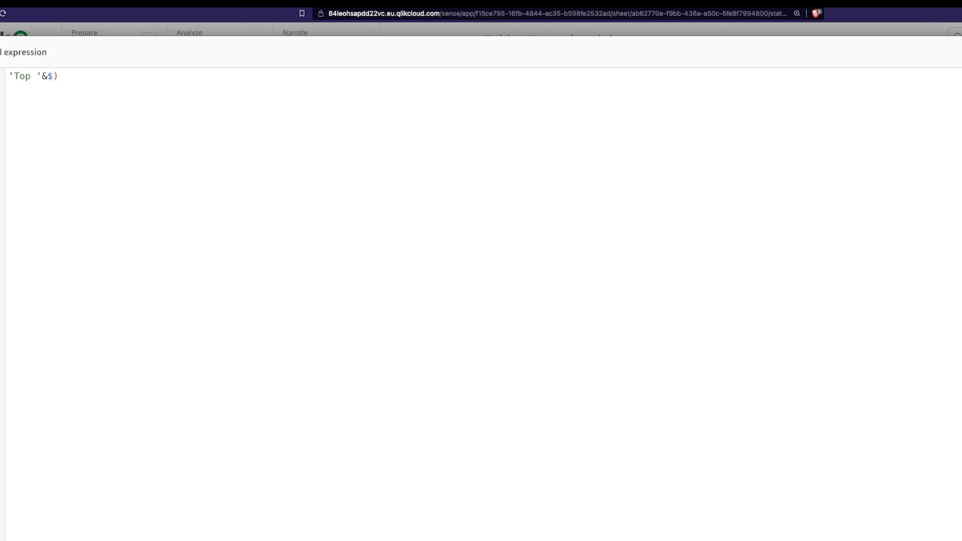
{"action": "type", "text": "(vRank"}
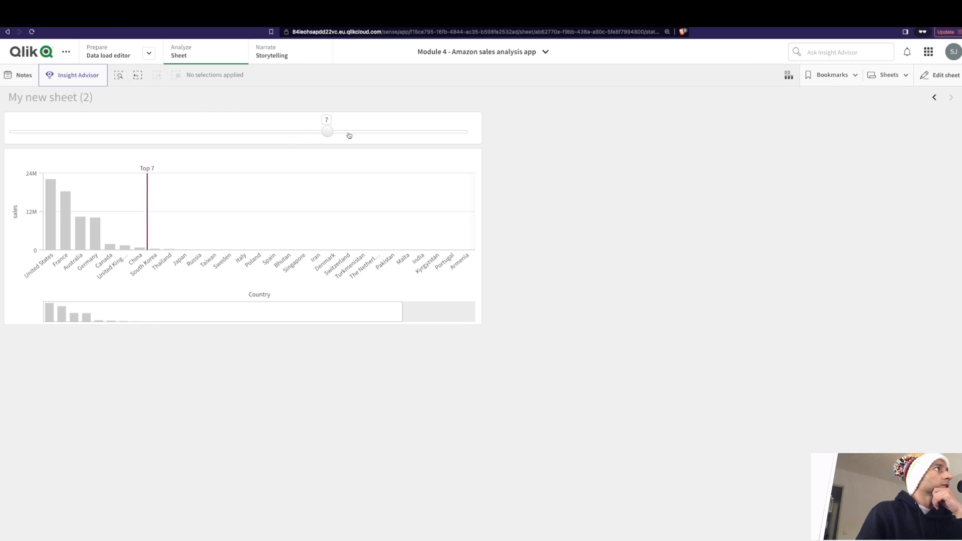
- Move the slider to 2 so the line reads Top 2 at France, then resume editing
{"action": "left_click_drag", "start_coordinate": [327, 131], "coordinate": [104, 131]}
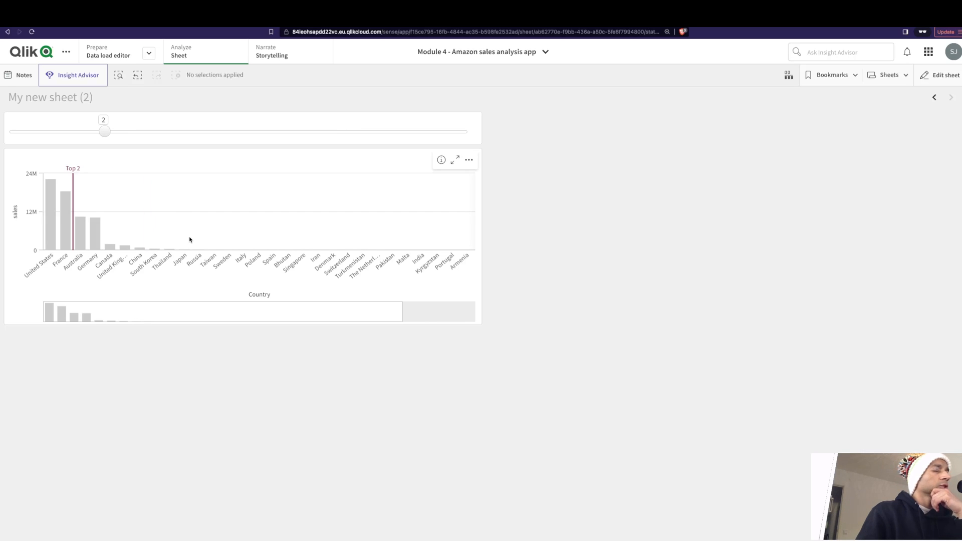
{"action": "mouse_move", "coordinate": [911, 95]}
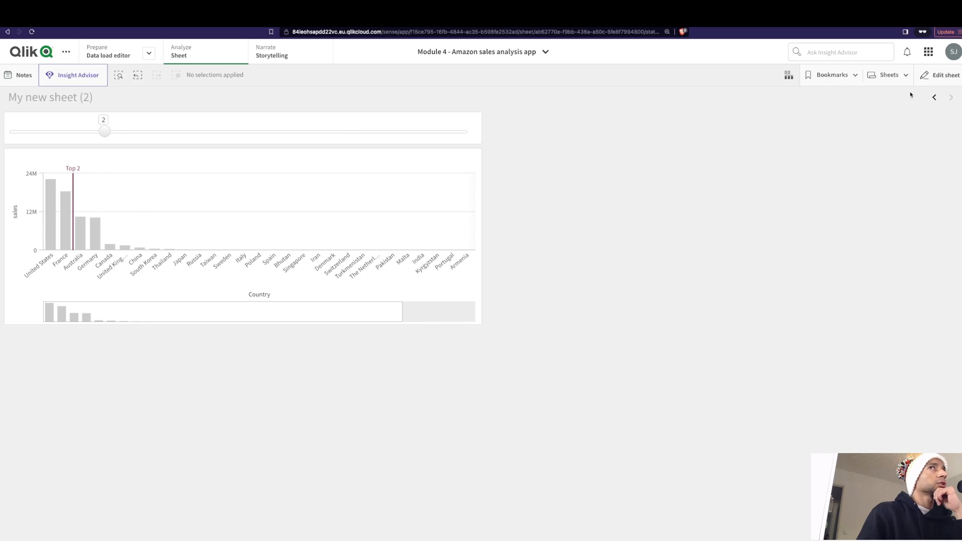
{"action": "left_click", "coordinate": [943, 74]}
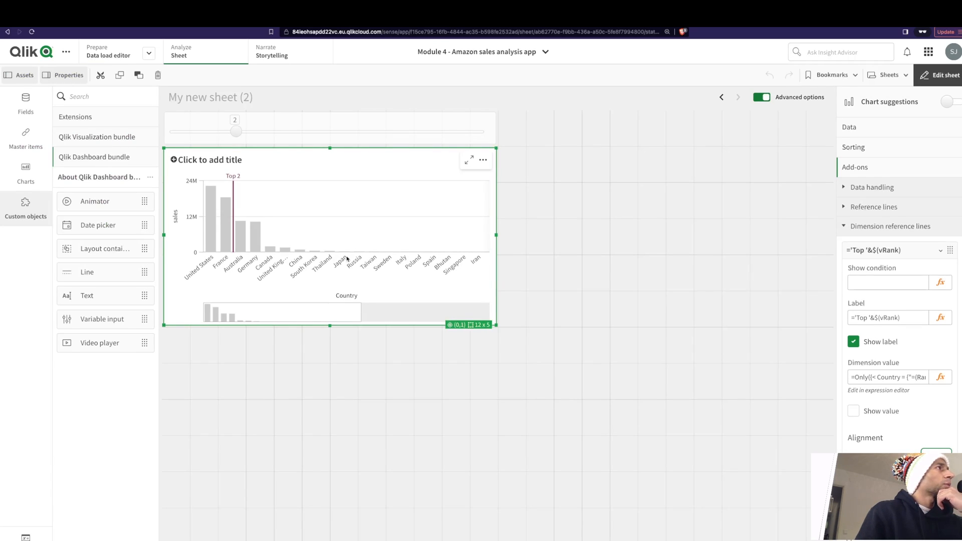
{"action": "mouse_move", "coordinate": [248, 248]}
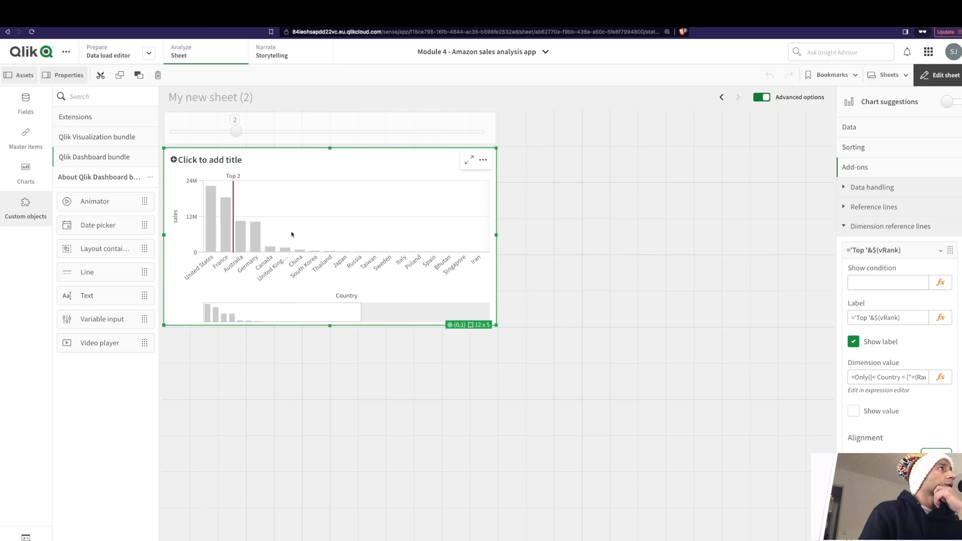
{"action": "mouse_move", "coordinate": [230, 232]}
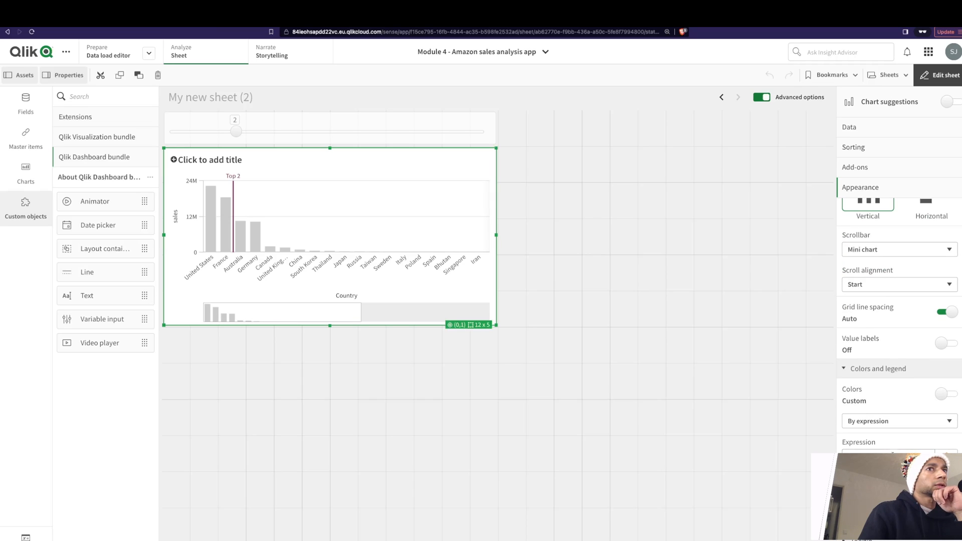
- Colour bars by expression IF(Rank(Sum(SalesAmount)) <= $(vRank),'#fa8775','#4477aa')
{"action": "left_click", "coordinate": [897, 421]}
{"action": "type", "text": "IF(Sum(SalesAmount"}
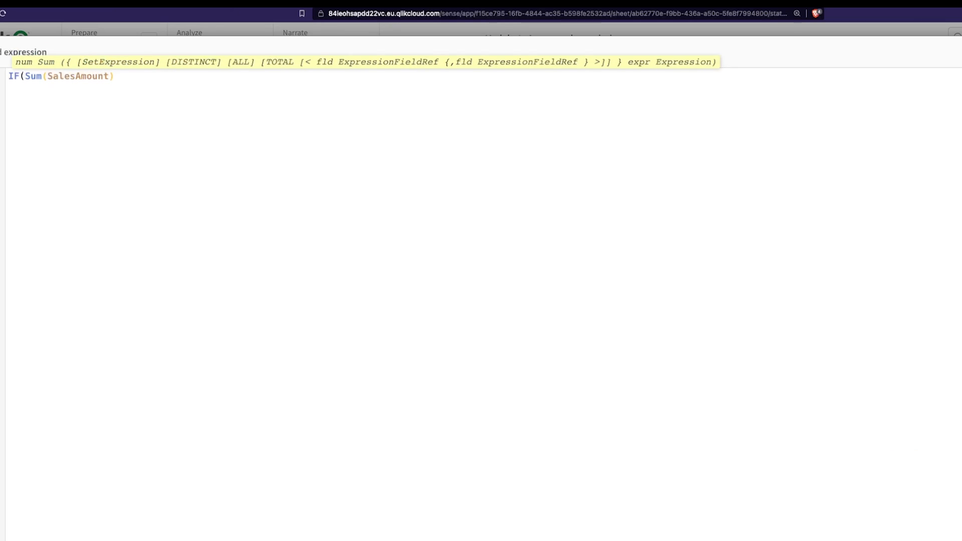
{"action": "type", "text": "Rank(Sum(SalesAmount)) <"}
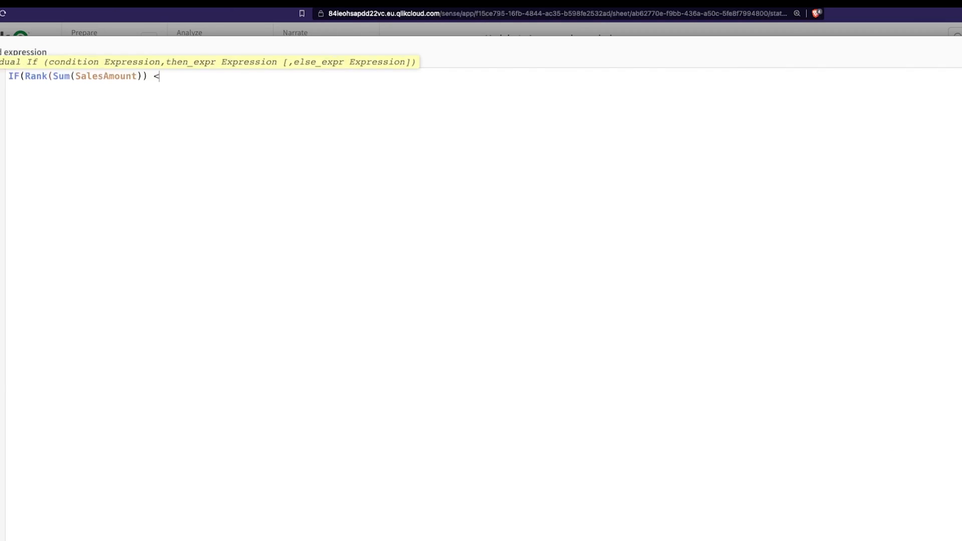
{"action": "type", "text": "= $(vRank),"}
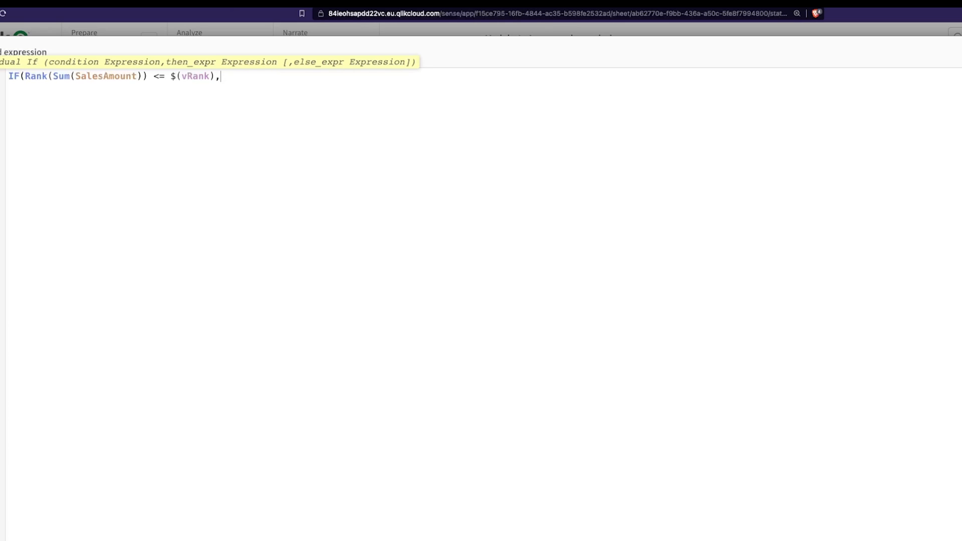
{"action": "type", "text": "'#fa8775',  '#4477aa'"}
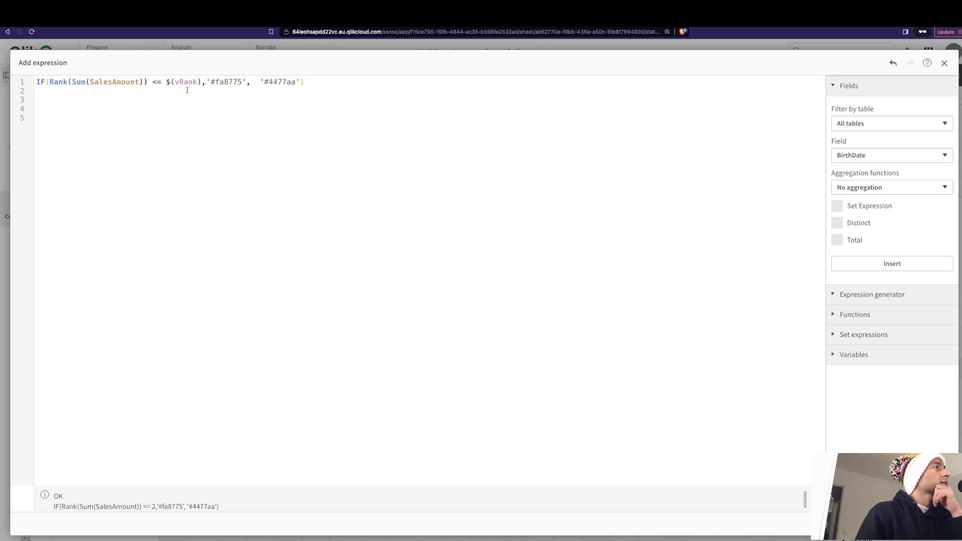
{"action": "double_click", "coordinate": [225, 81]}
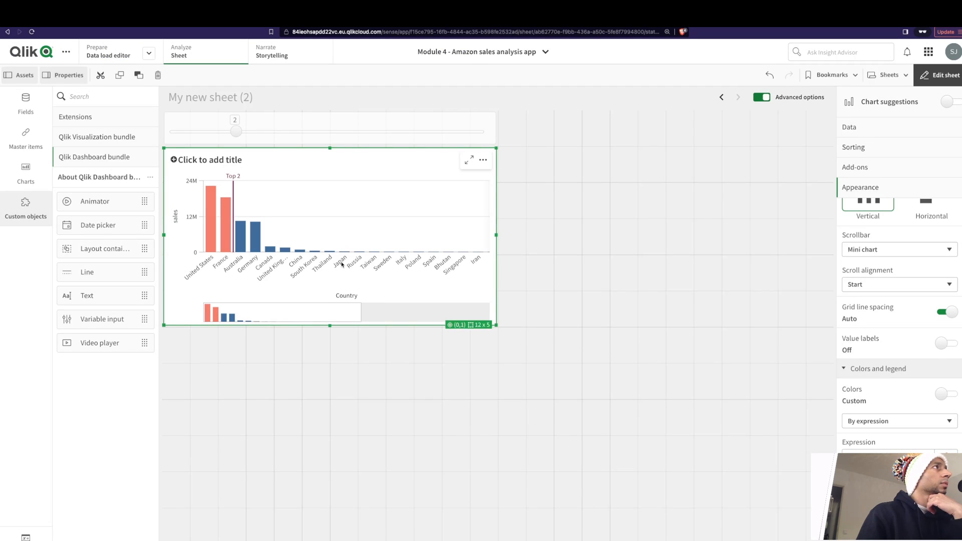
- Leave edit mode and slide Top N through 3, 5 and 7, settling on 5
{"action": "left_click", "coordinate": [944, 74]}
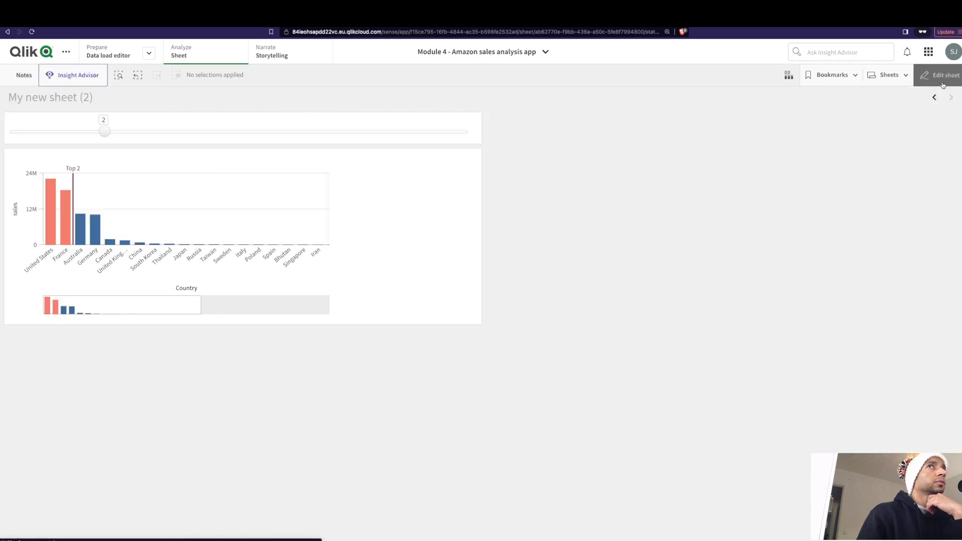
{"action": "left_click_drag", "start_coordinate": [104, 132], "coordinate": [149, 132]}
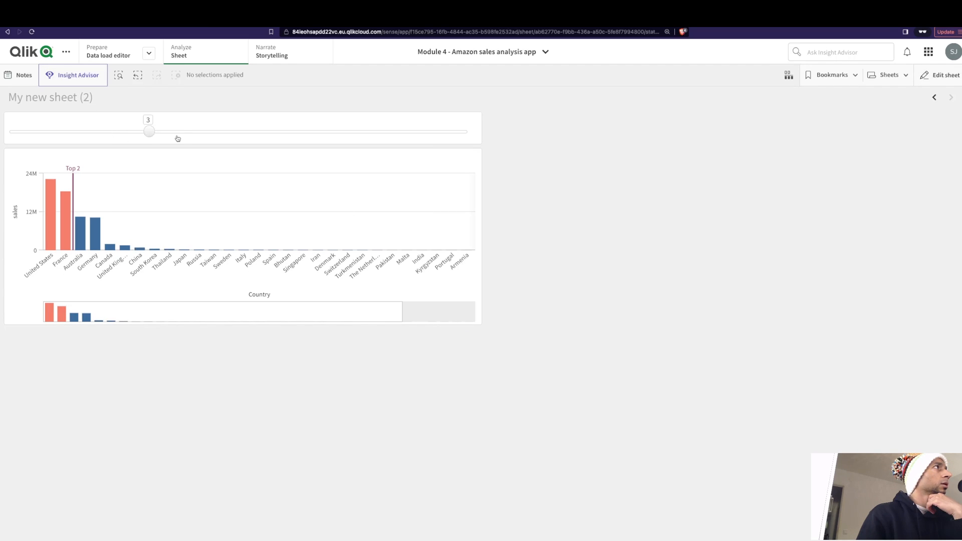
{"action": "left_click_drag", "start_coordinate": [149, 131], "coordinate": [238, 131]}
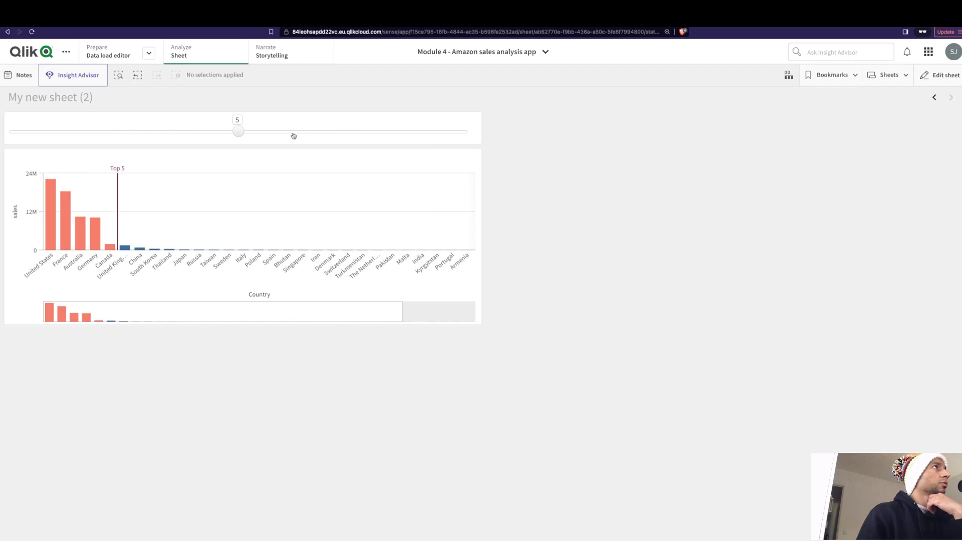
{"action": "left_click_drag", "start_coordinate": [238, 132], "coordinate": [327, 131]}
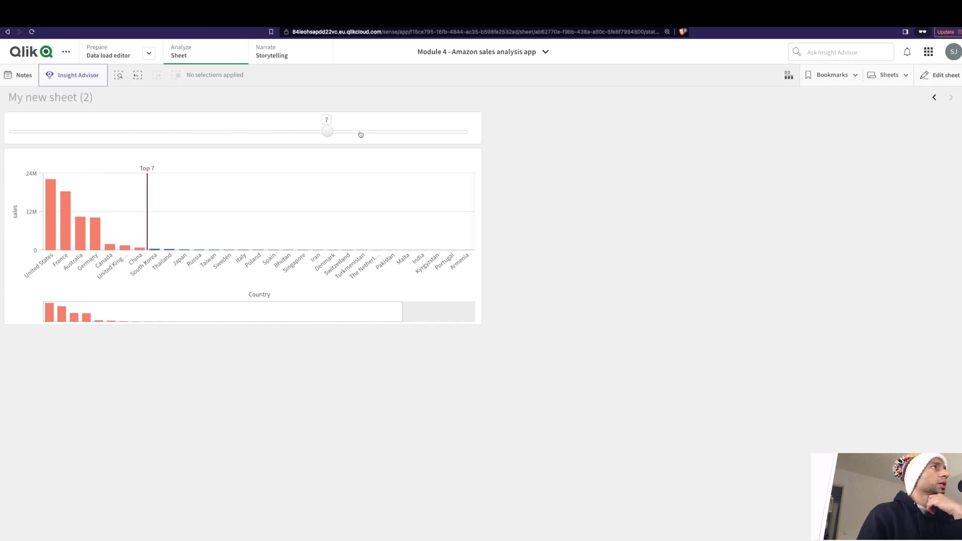
{"action": "left_click_drag", "start_coordinate": [328, 132], "coordinate": [239, 132]}
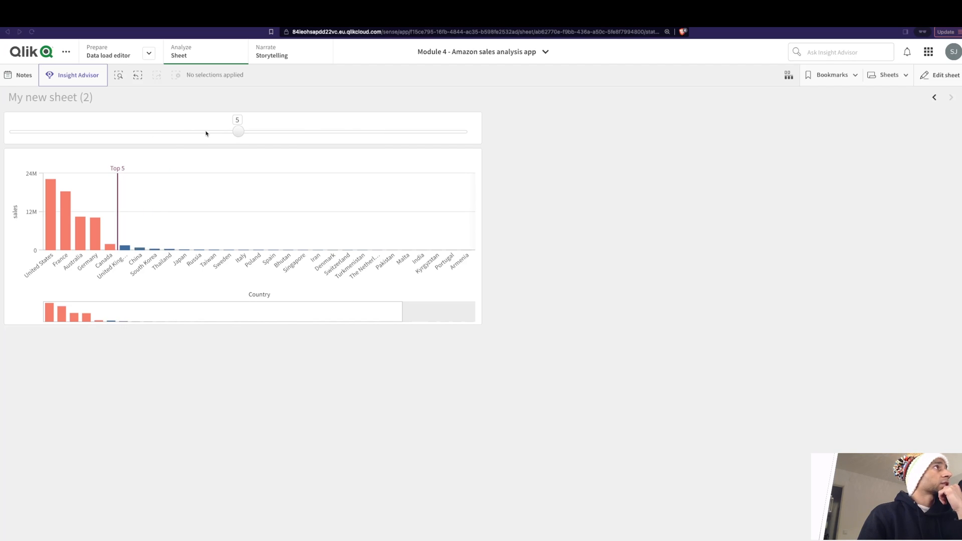